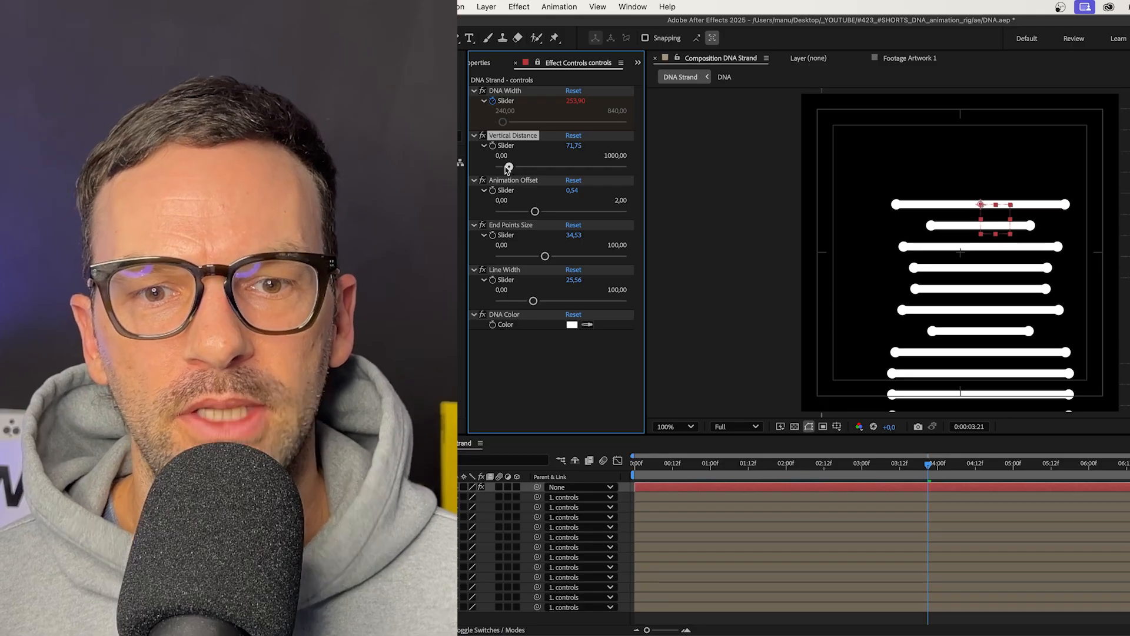
# Step: Increase the Vertical Distance slider to spread the stacked strands apart
pyautogui.moveTo(545, 256); pyautogui.dragTo(577, 256)
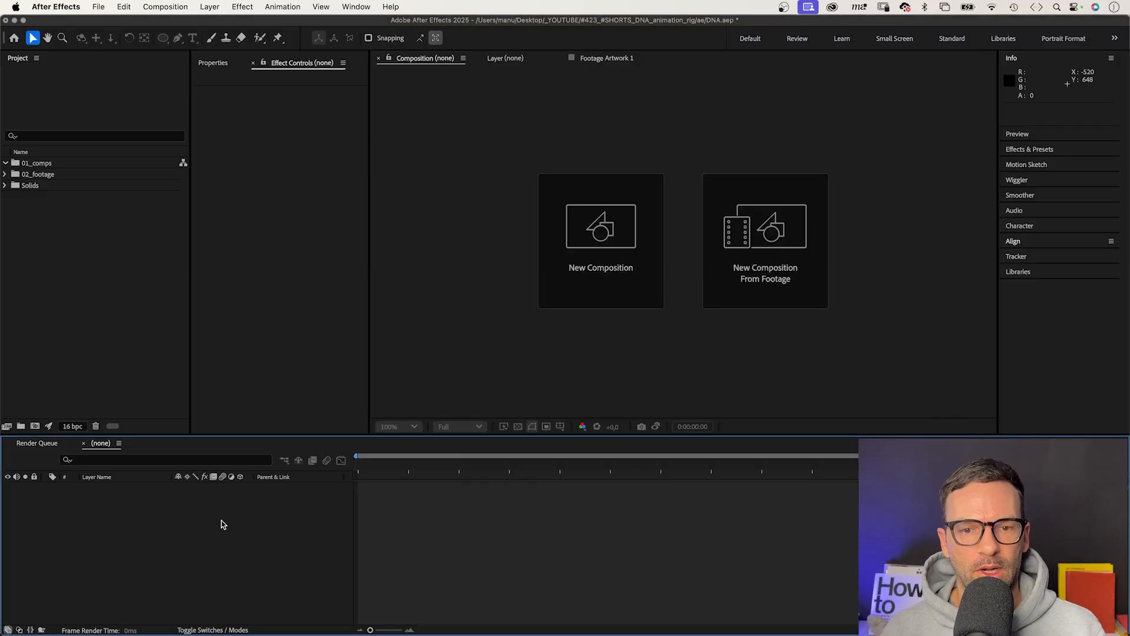
# Step: Create a 1080×1080, 24 fps composition named DNA
pyautogui.click(601, 226)
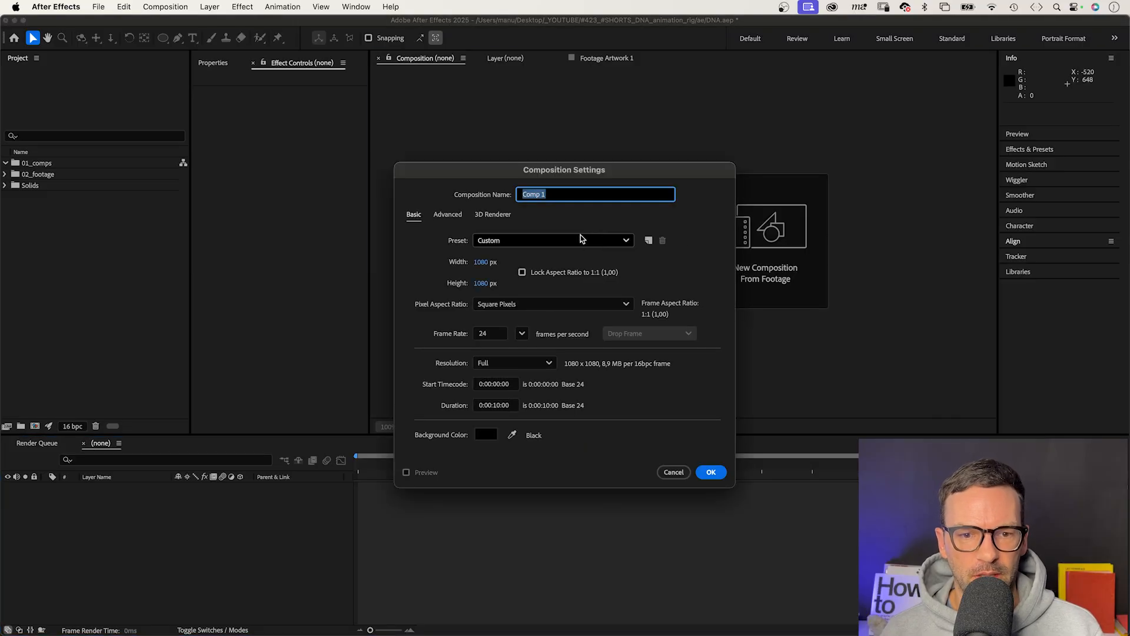
pyautogui.write('DNA')
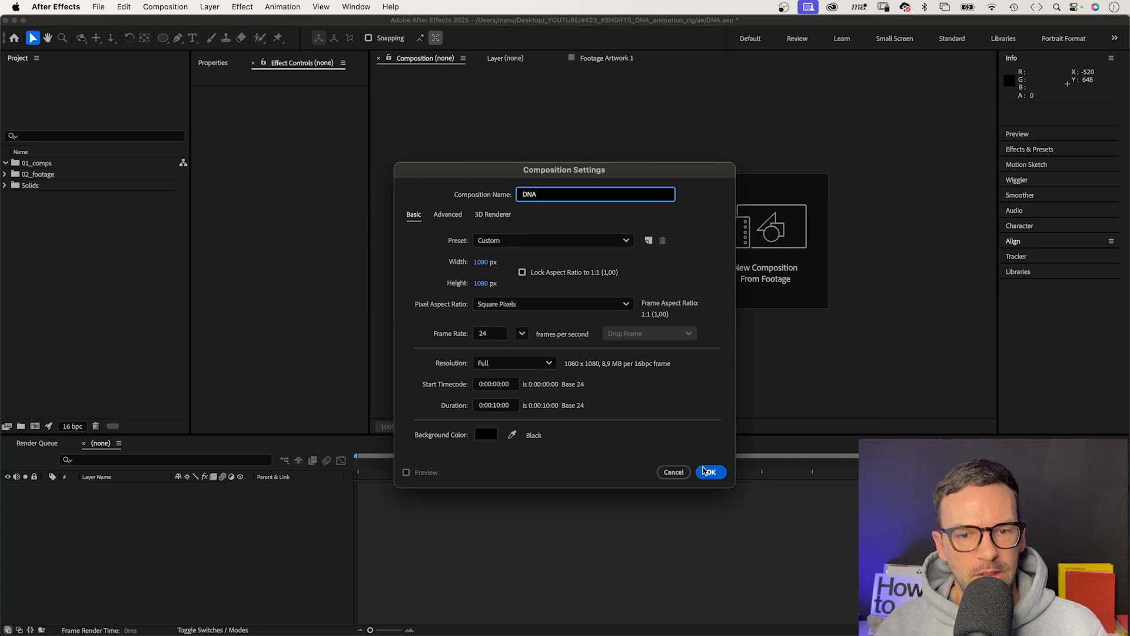
pyautogui.click(710, 472)
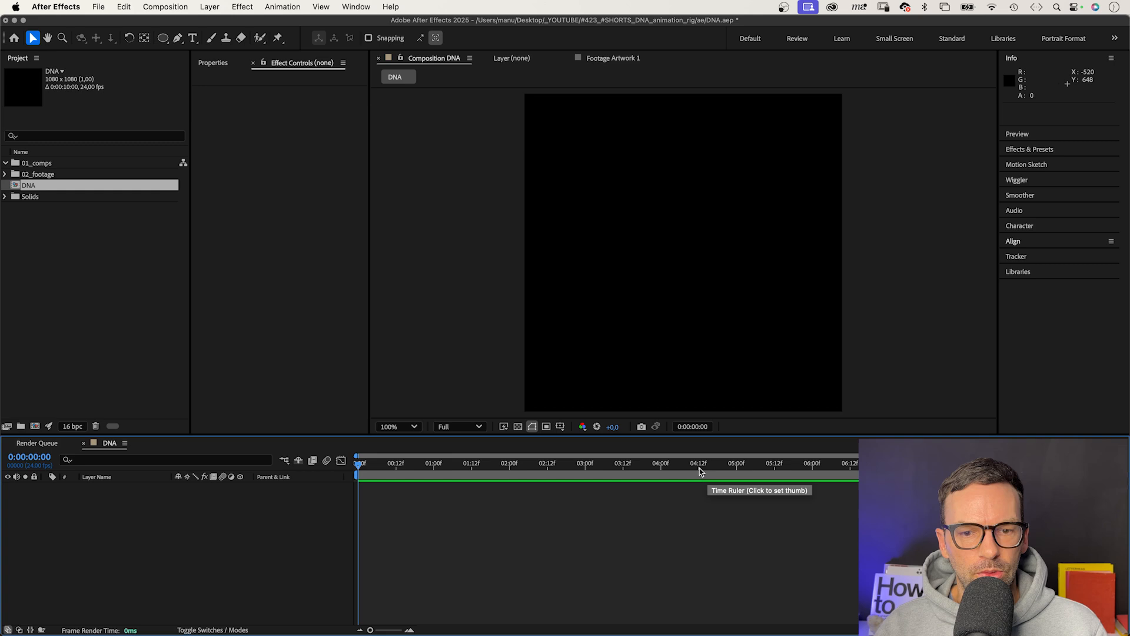
# Step: Draw a horizontal Pen line with a 10 px white solid stroke and no fill
pyautogui.click(178, 37)
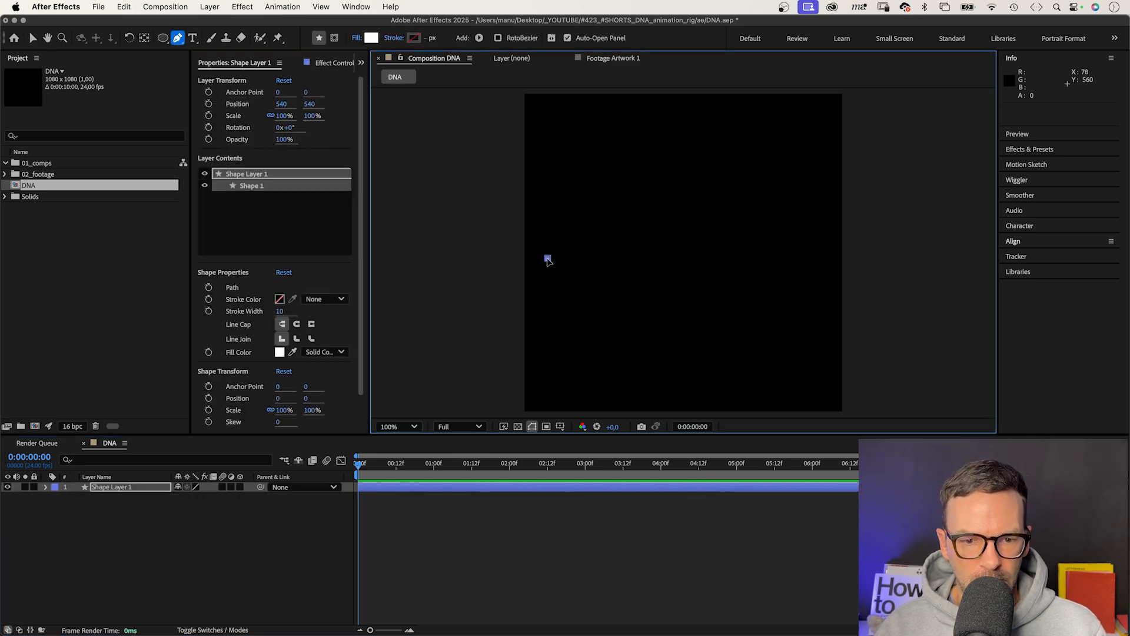
pyautogui.moveTo(547, 257); pyautogui.dragTo(813, 258)
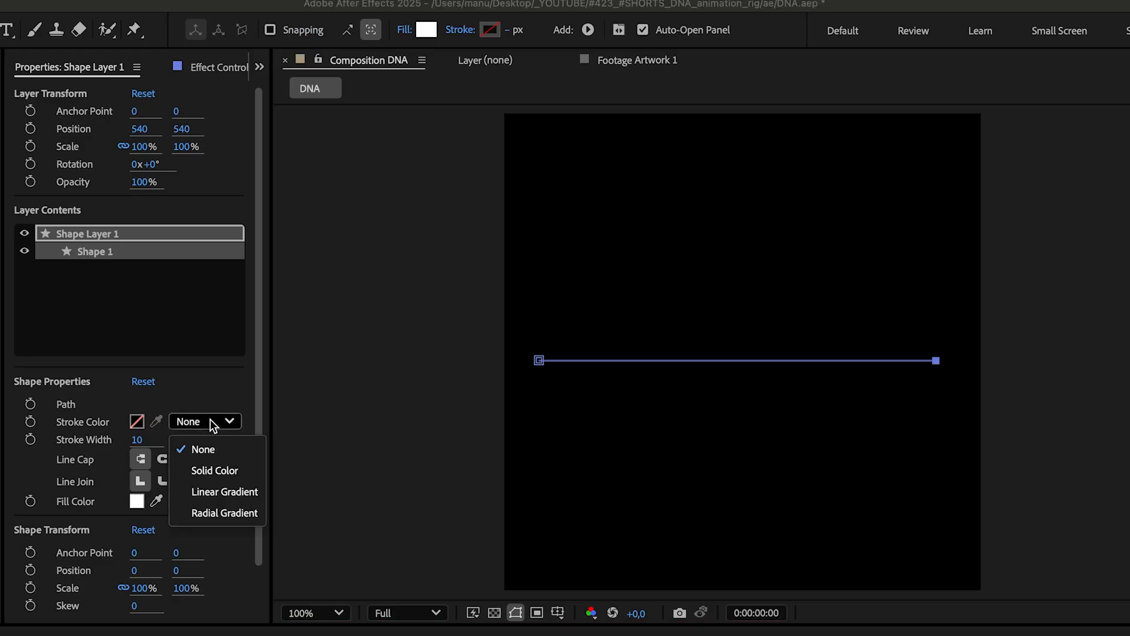
pyautogui.click(215, 470)
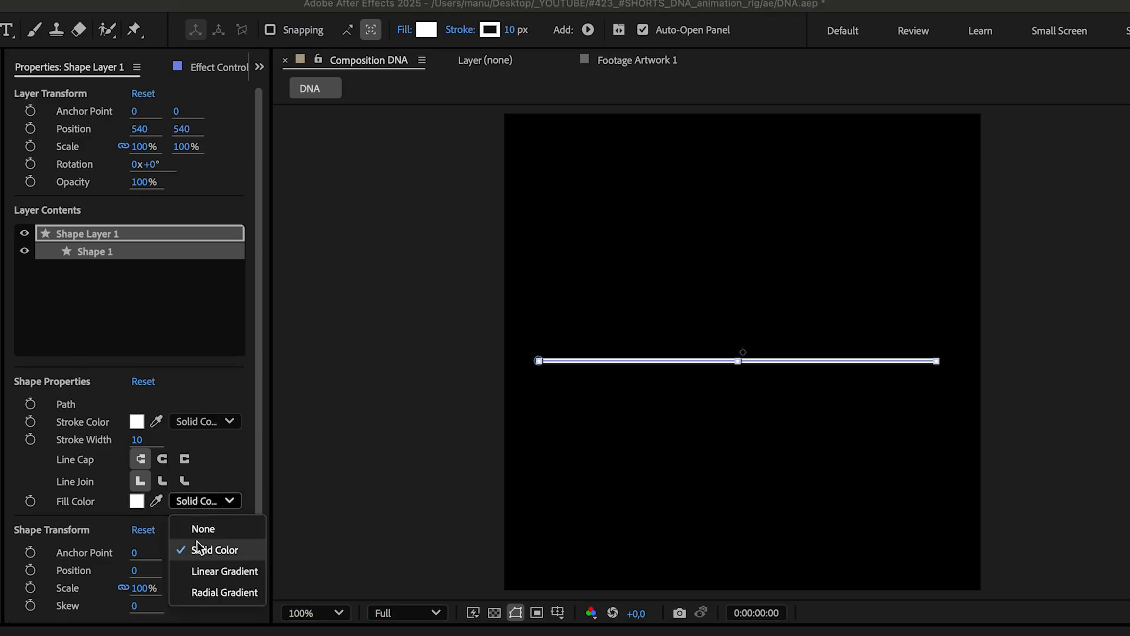
pyautogui.click(203, 529)
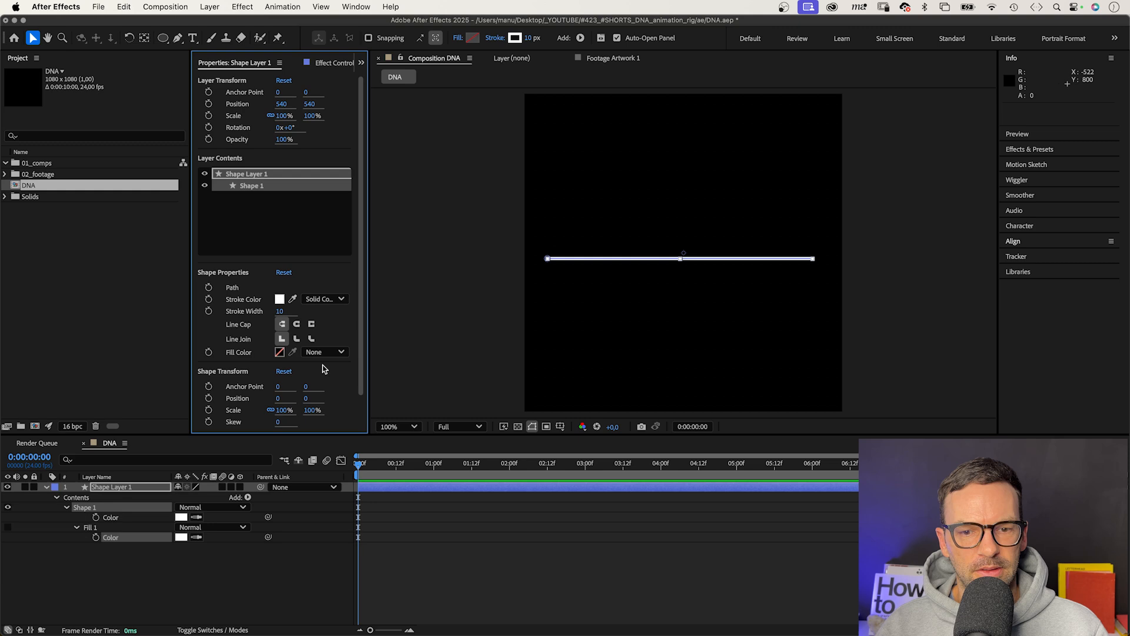
pyautogui.click(560, 427)
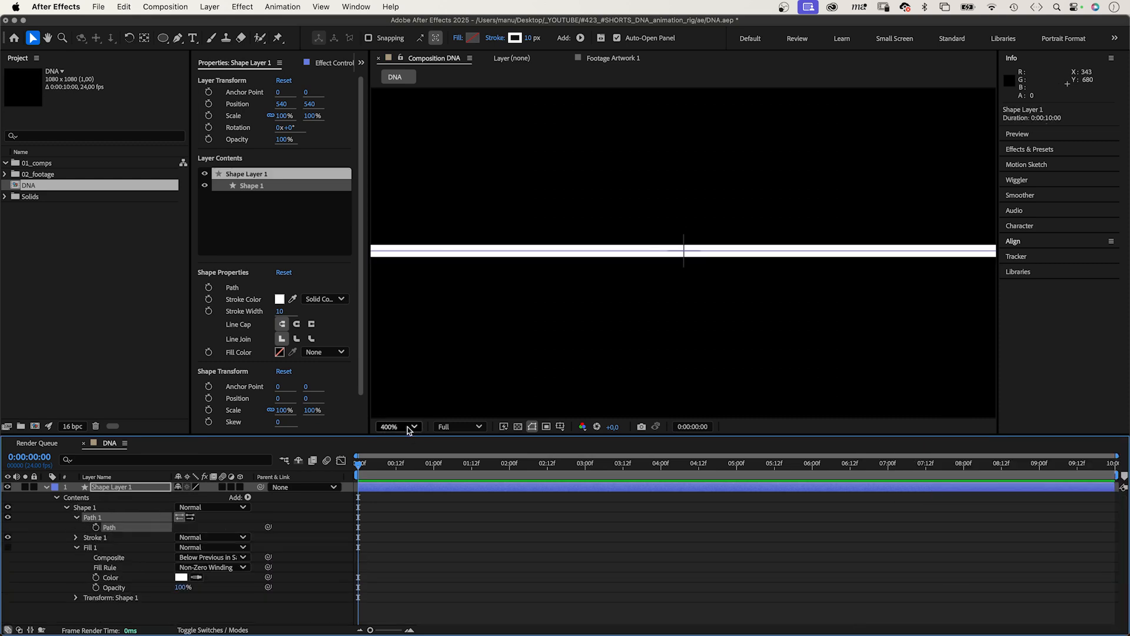
pyautogui.click(398, 426)
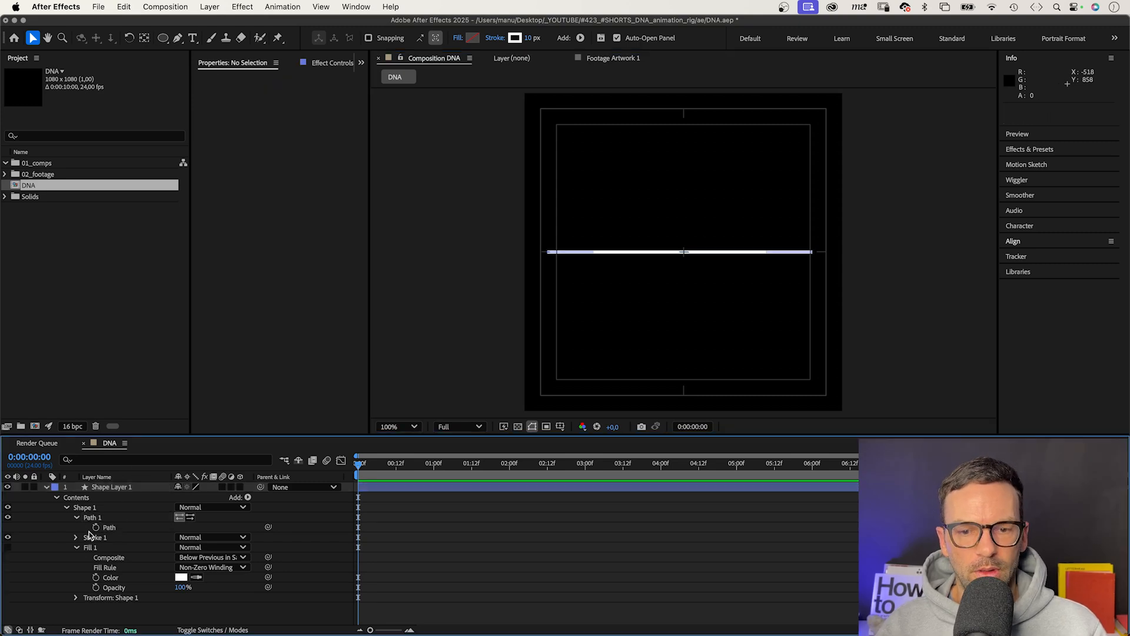
# Step: Add Null Controllers for Path Points to the line's Path property
pyautogui.rightClick(109, 527)
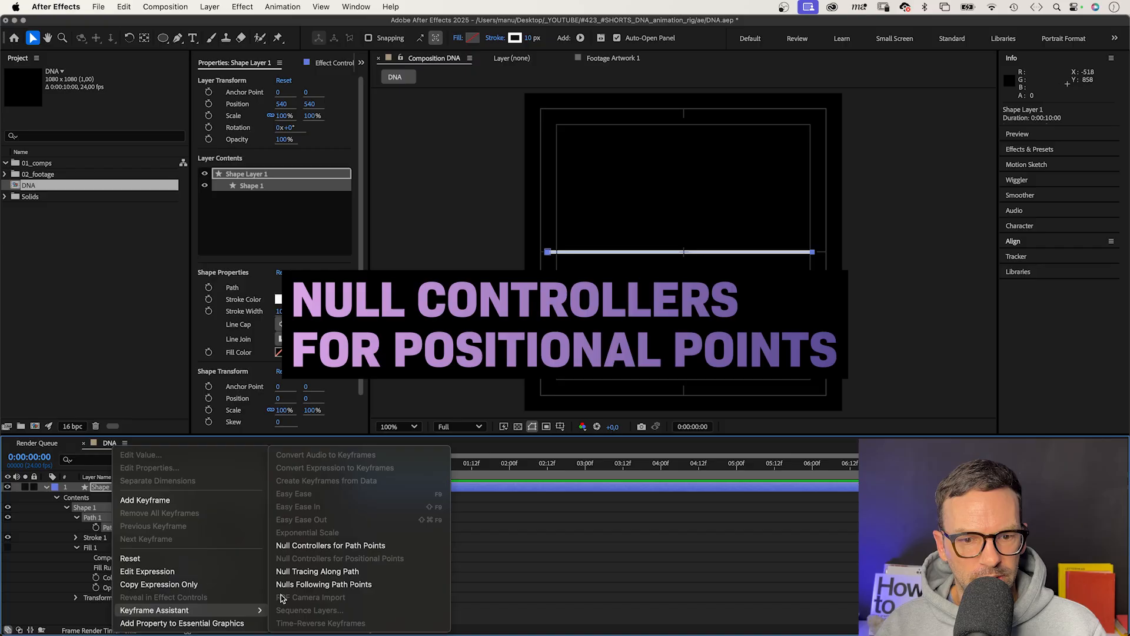
pyautogui.click(330, 546)
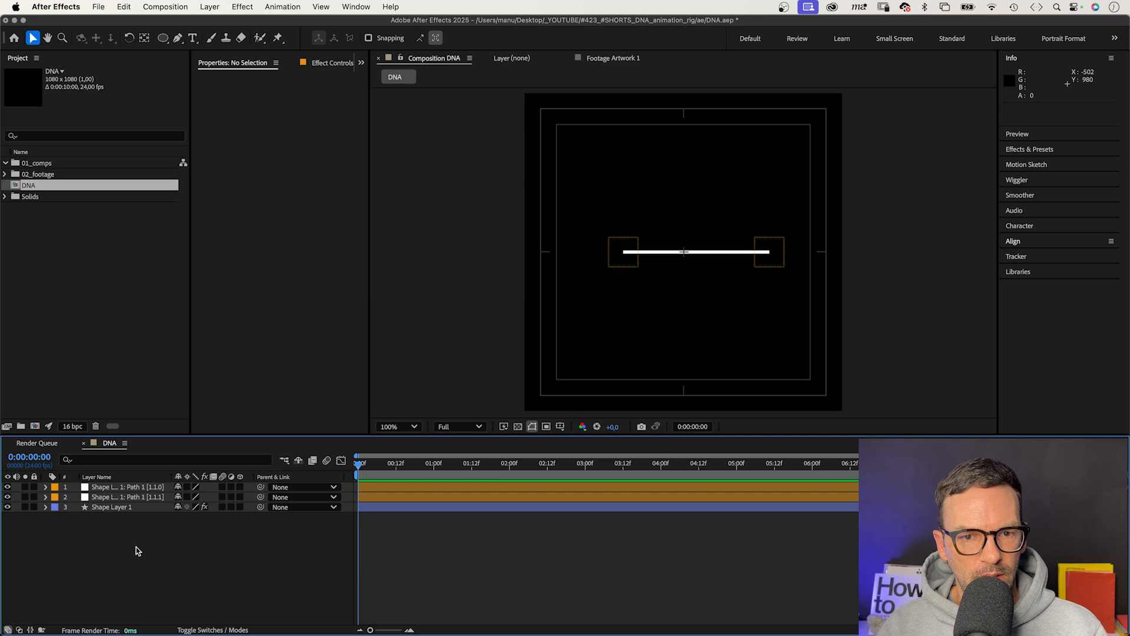
# Step: Add a red circle layer with no stroke named End Point
pyautogui.click(164, 38)
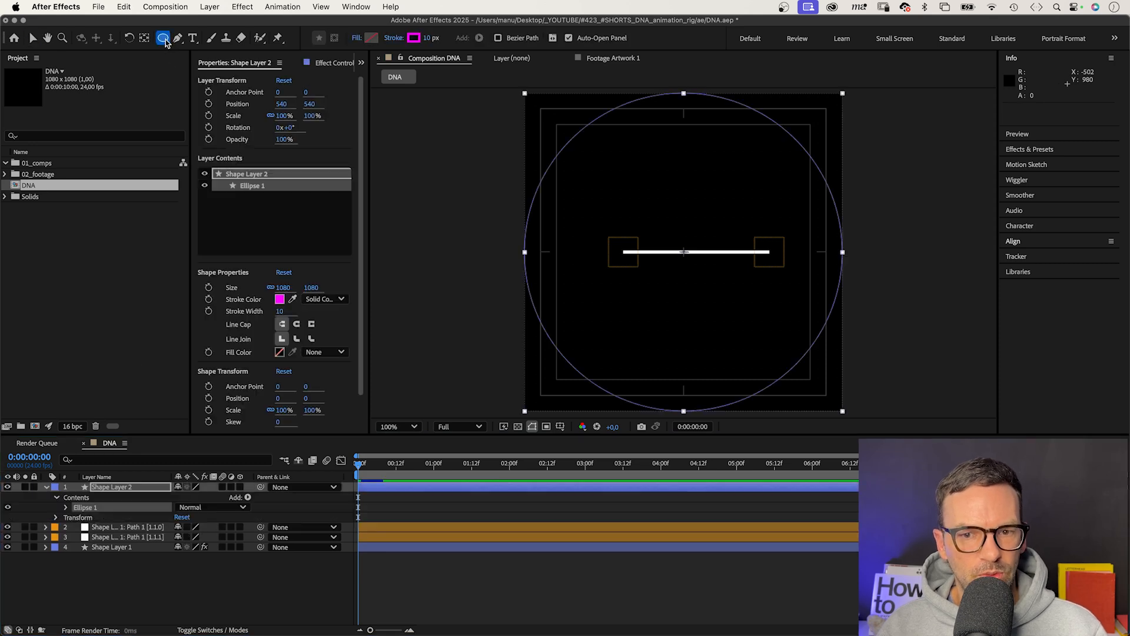
pyautogui.click(324, 298)
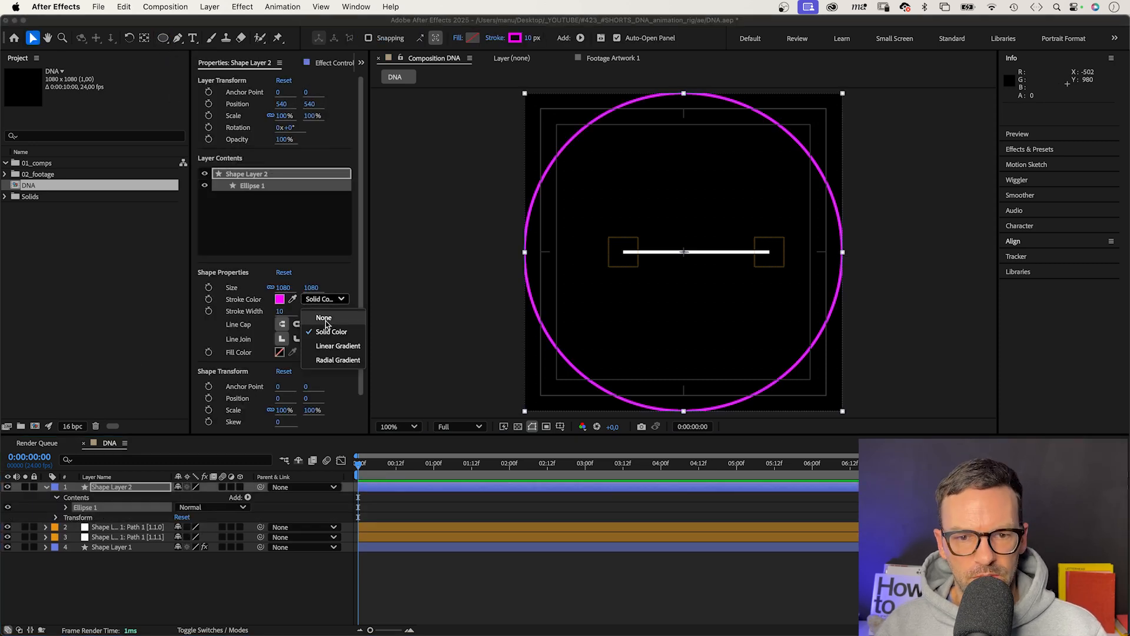
pyautogui.click(324, 318)
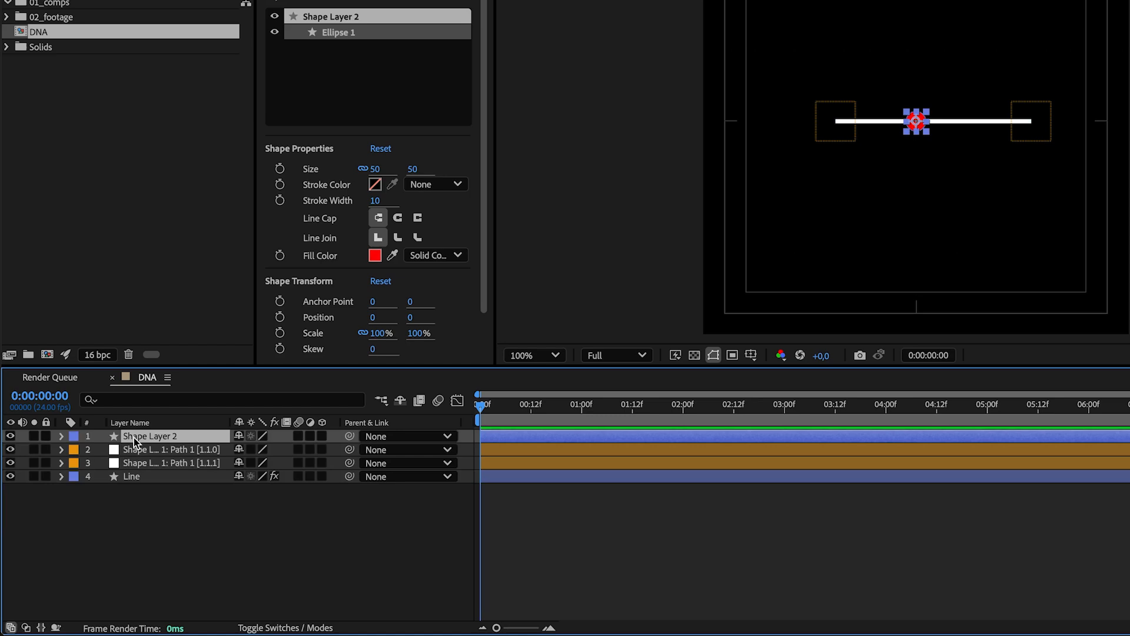
pyautogui.write('End Point')
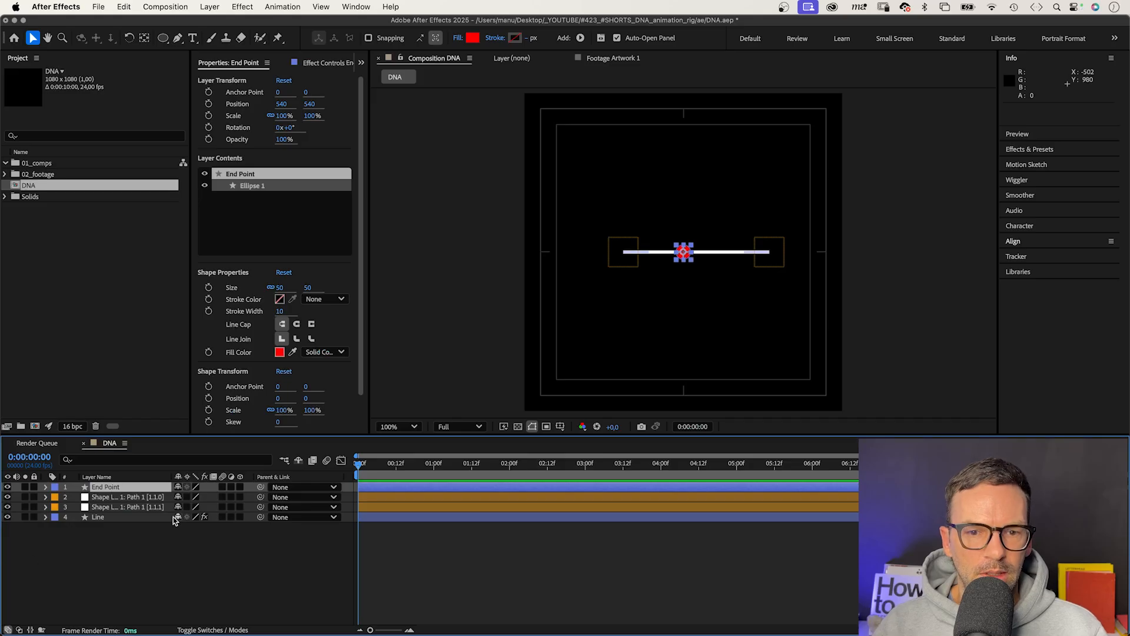
# Step: Duplicate the End Point dot as End Point 2 and show layer positions
pyautogui.press('cmd+d')
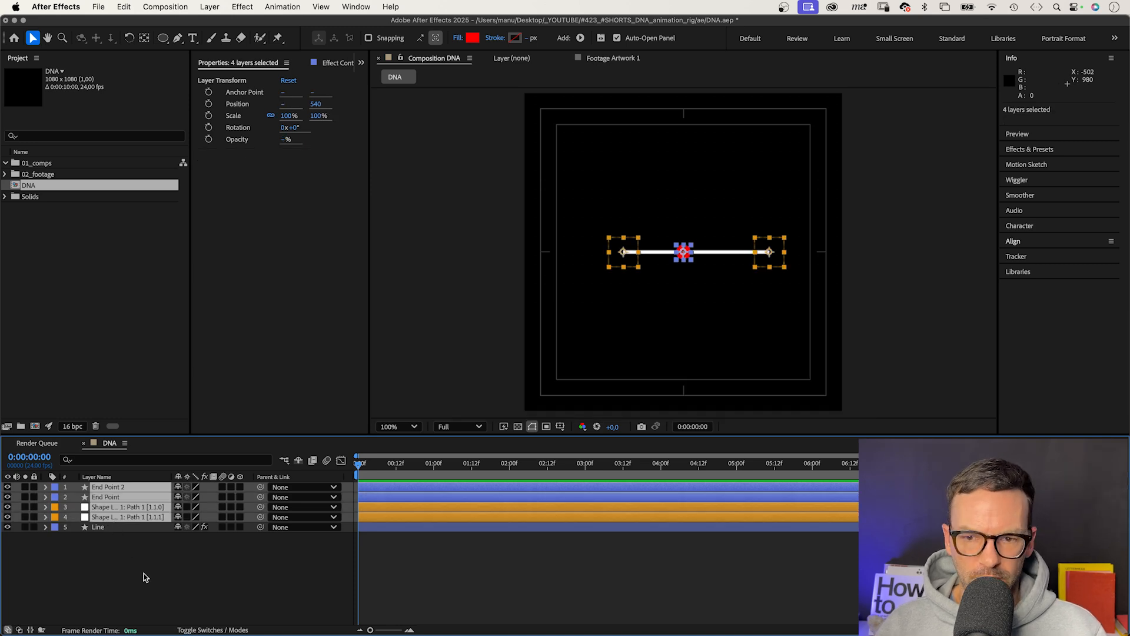
pyautogui.press('p')
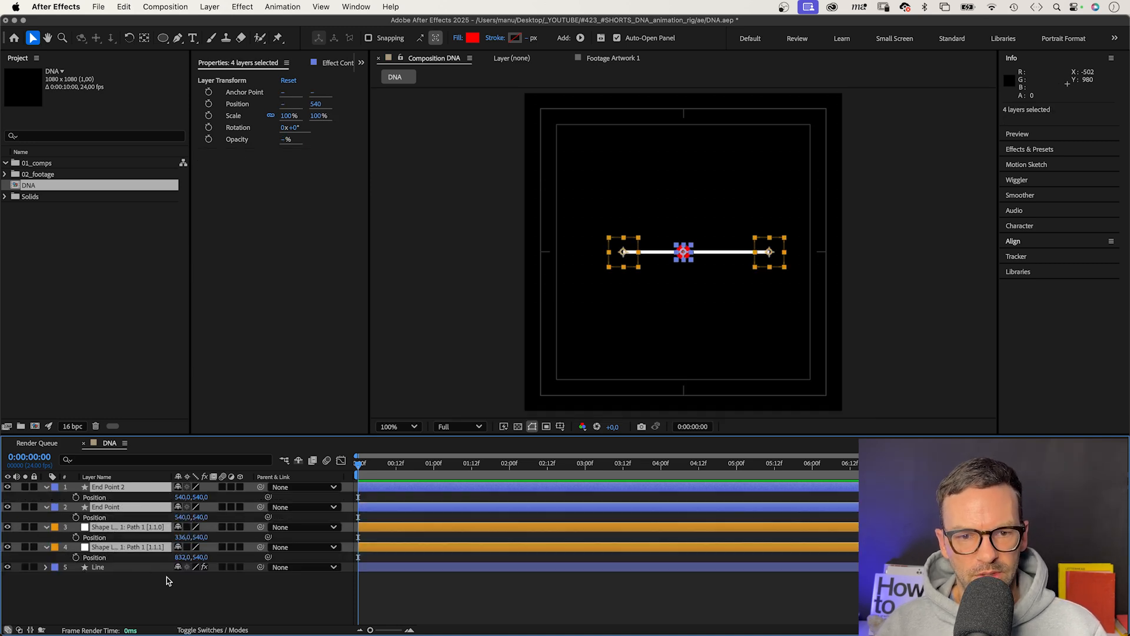
pyautogui.click(106, 507)
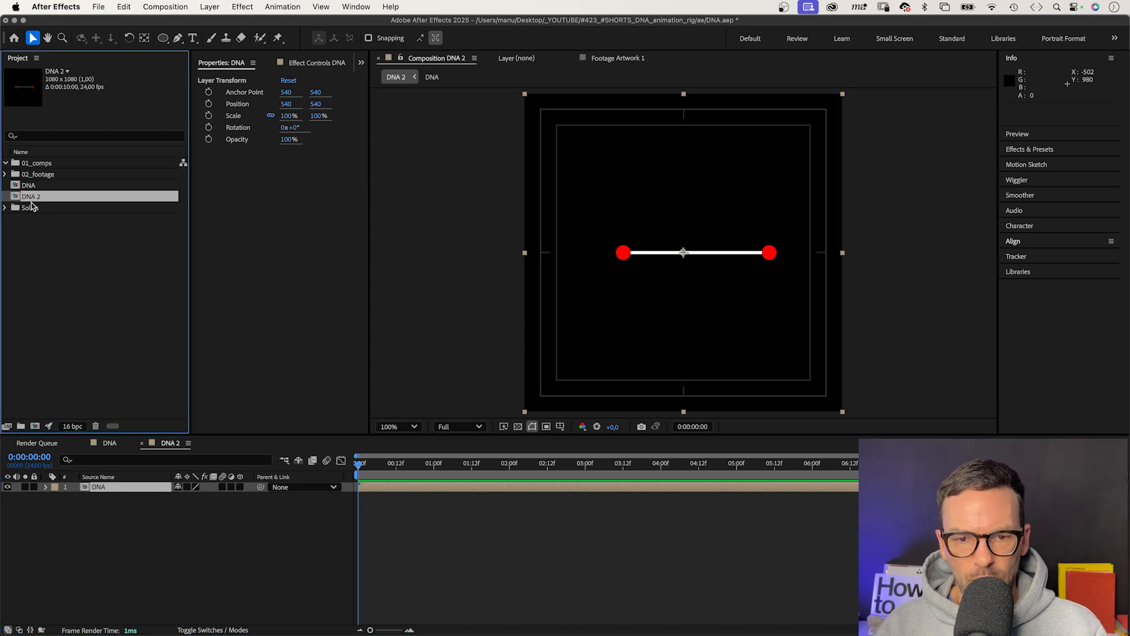
# Step: Rename the new nesting composition to 'DNA Strand'
pyautogui.write('DNA Strand')
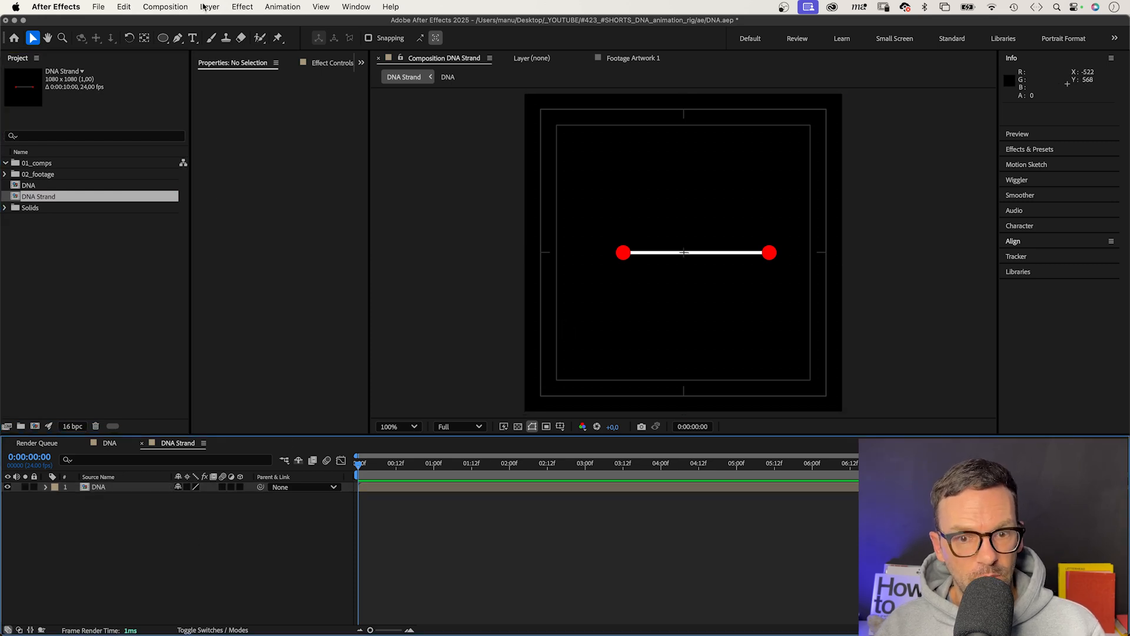
# Step: Add a null object named controls and apply a Slider Control effect to it
pyautogui.click(209, 6)
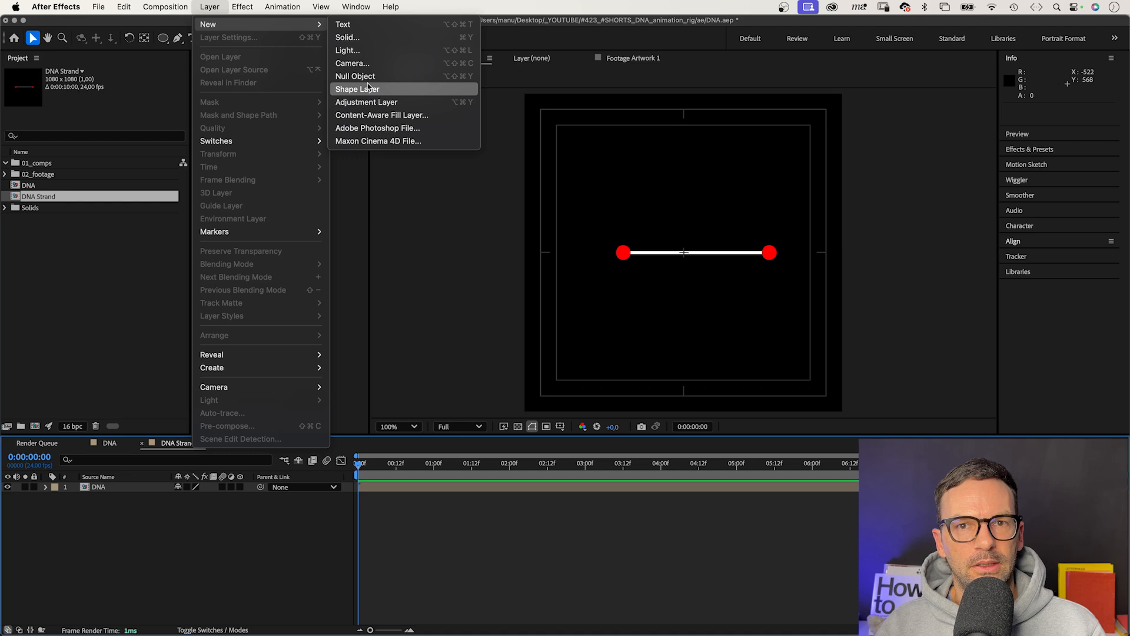
pyautogui.click(355, 76)
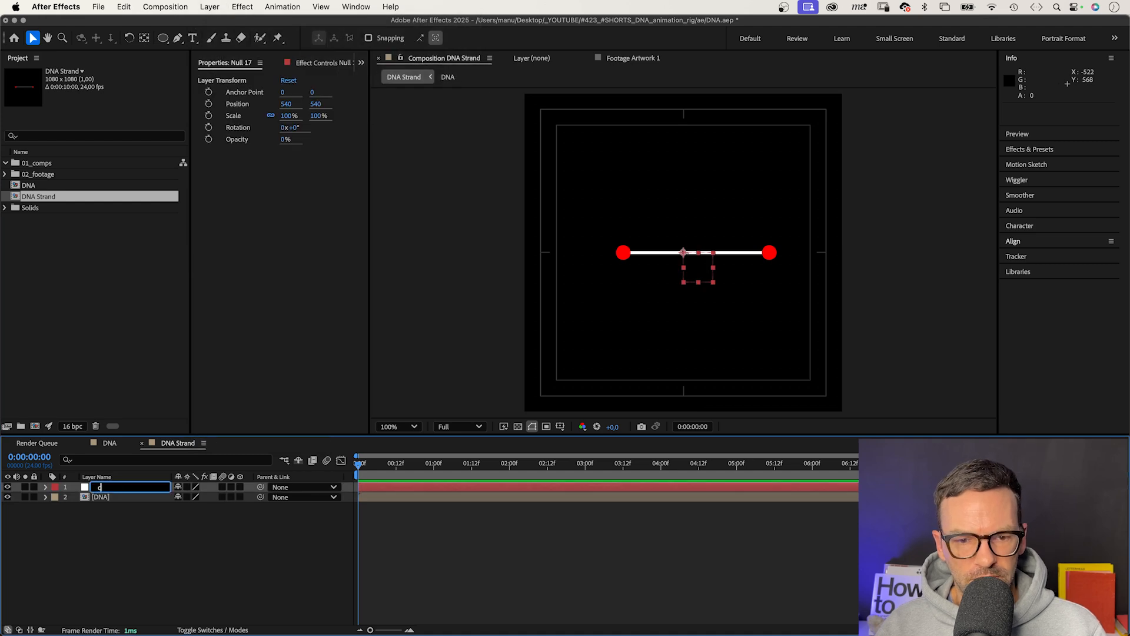
pyautogui.write('controls')
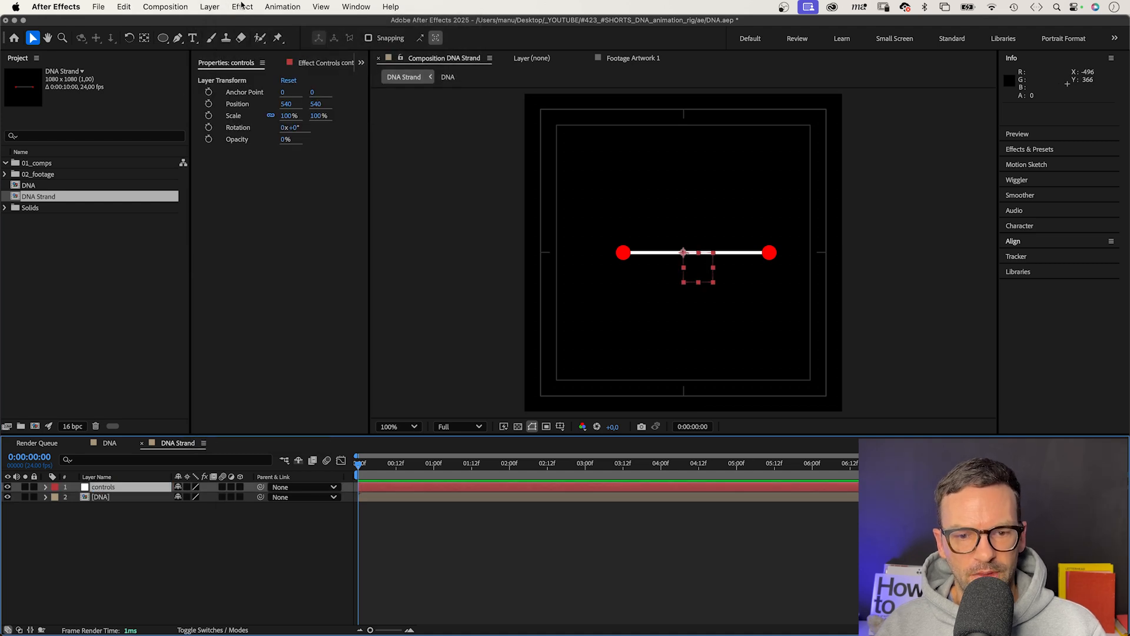
pyautogui.click(242, 6)
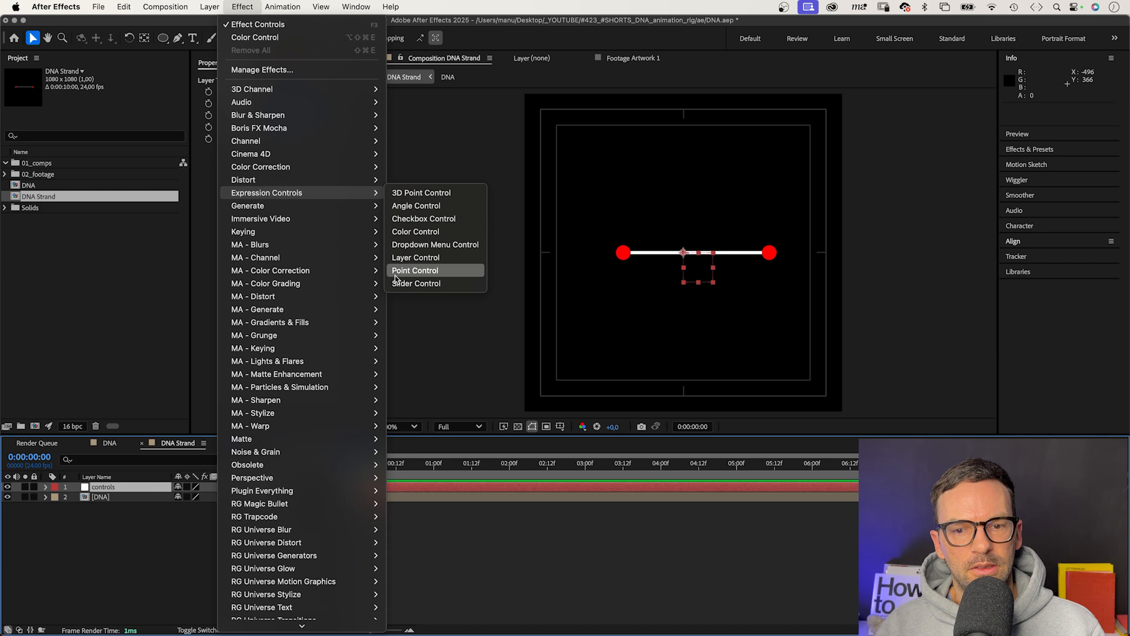
pyautogui.click(417, 282)
pyautogui.write('Horizontal Distance')
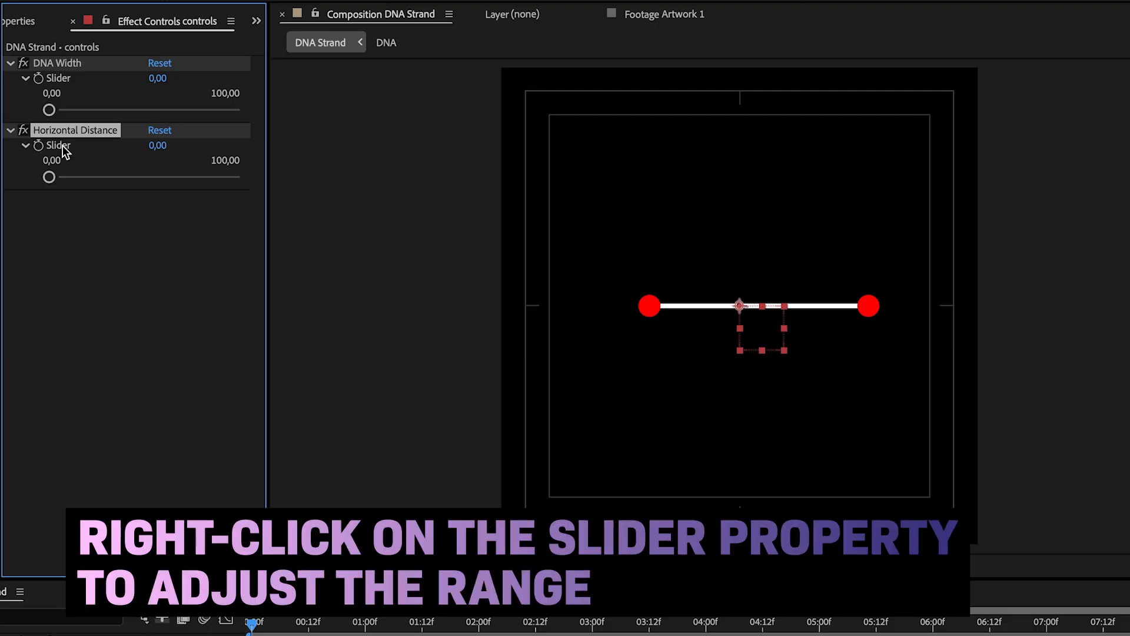
# Step: Set Horizontal Distance's range to 0–1000 and add a 0–2 Animation Offset slider
pyautogui.rightClick(57, 144)
pyautogui.write('10')
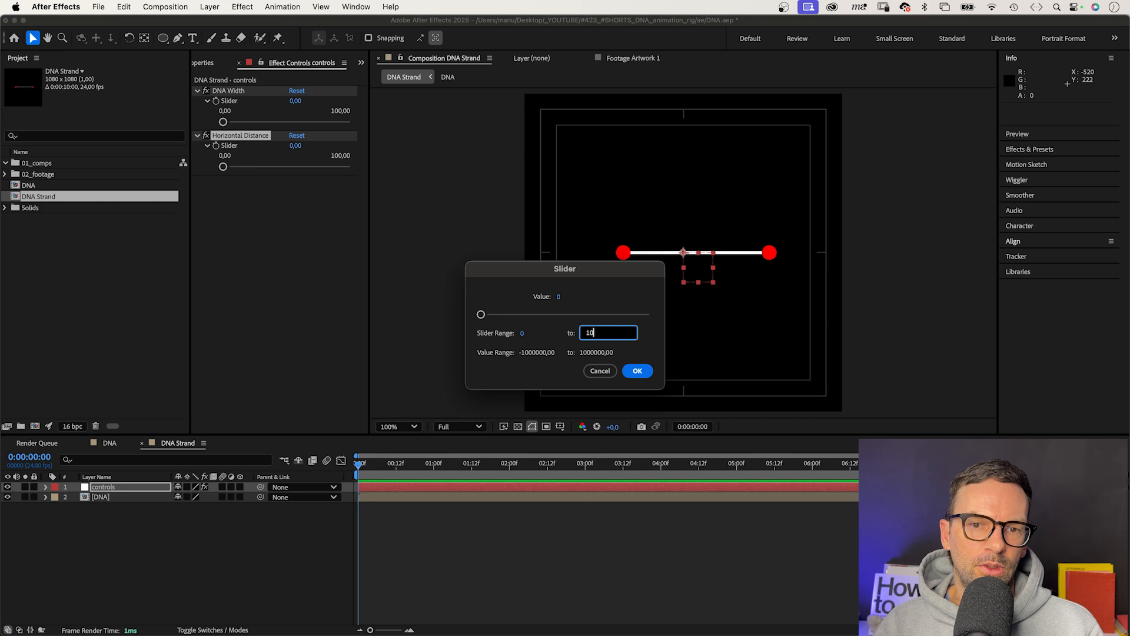
pyautogui.click(636, 371)
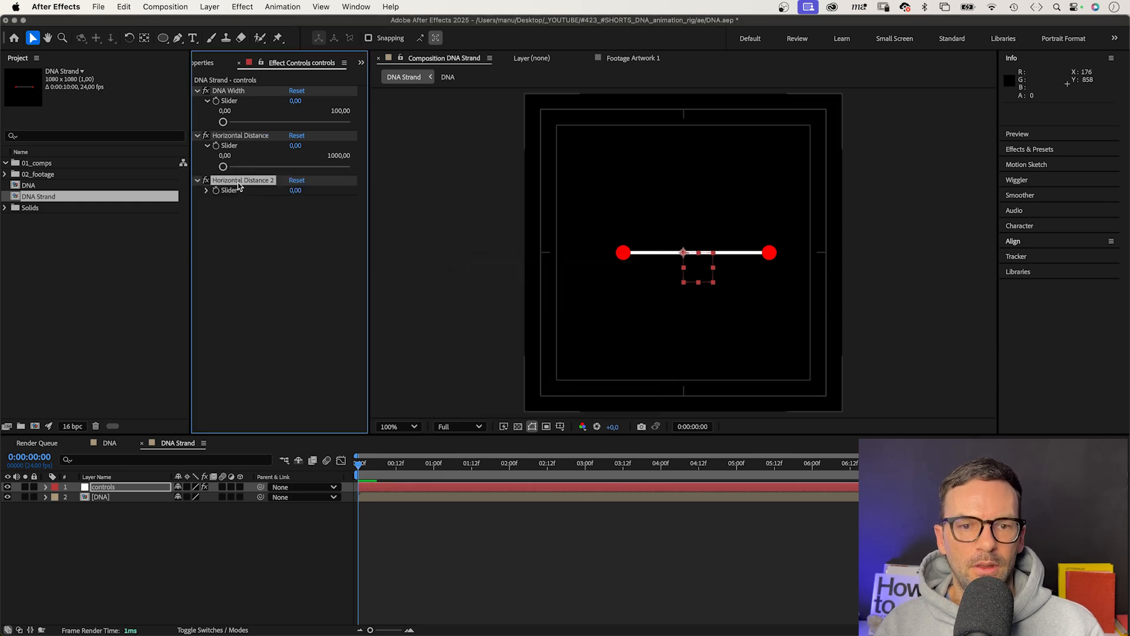
pyautogui.write('Animation')
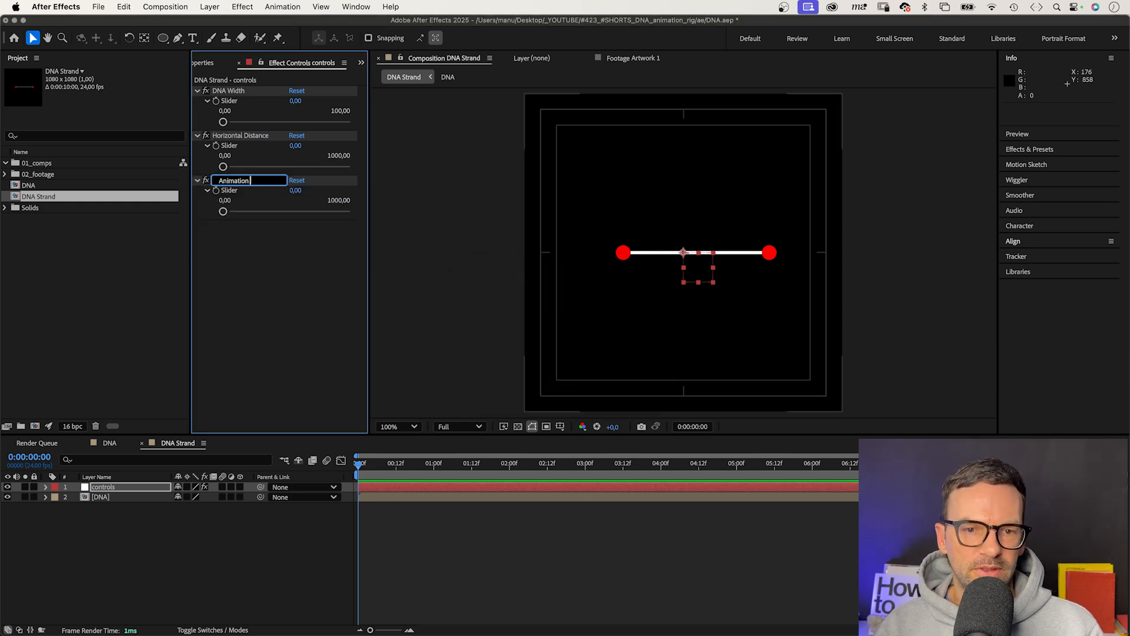
pyautogui.rightClick(224, 200)
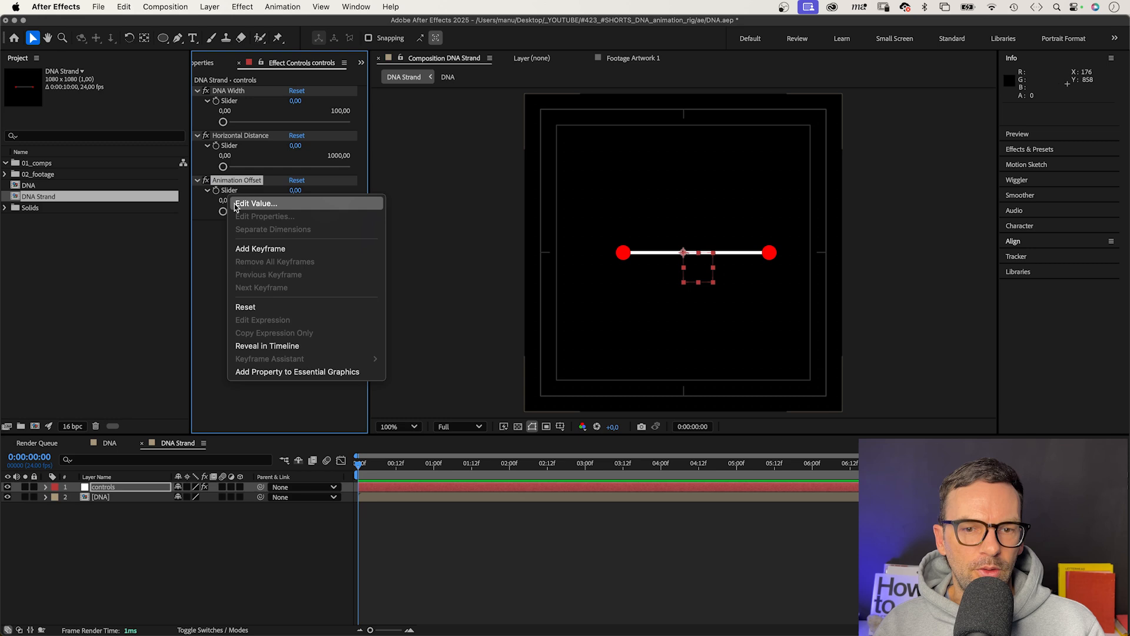
pyautogui.click(255, 202)
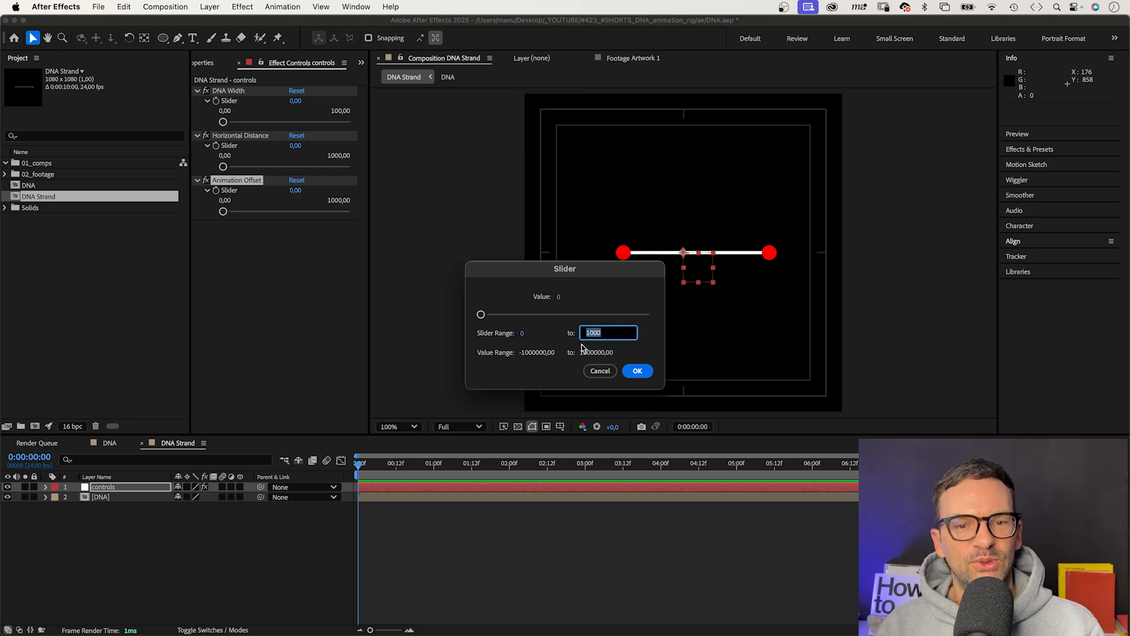
pyautogui.click(637, 370)
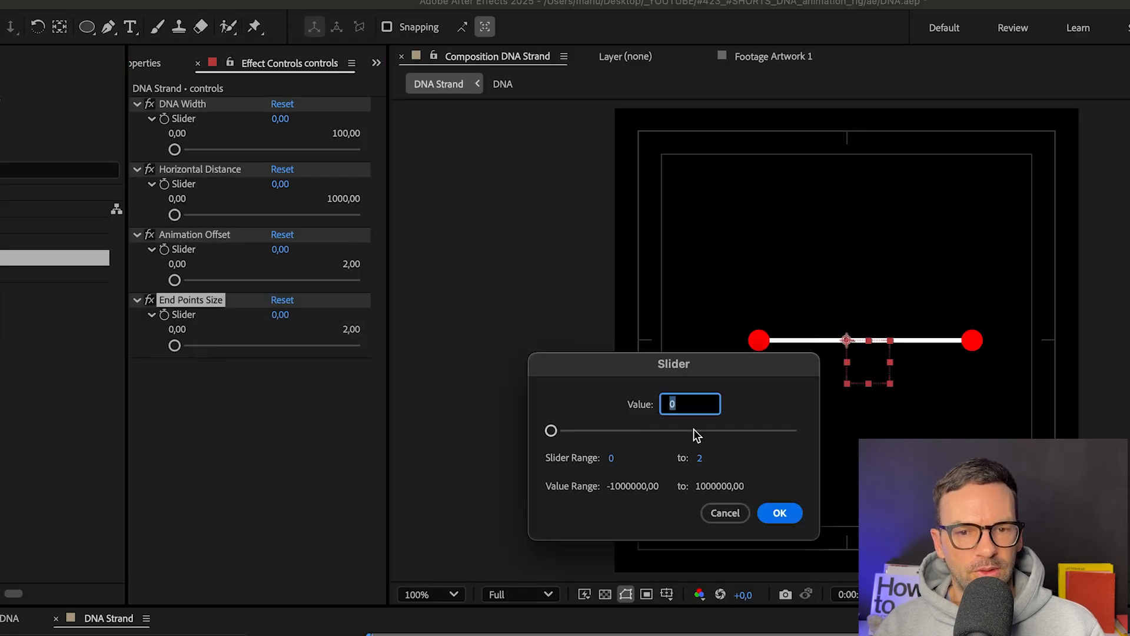
# Step: Give End Points Size a 0–100 range and add a Line Width slider
pyautogui.write('100')
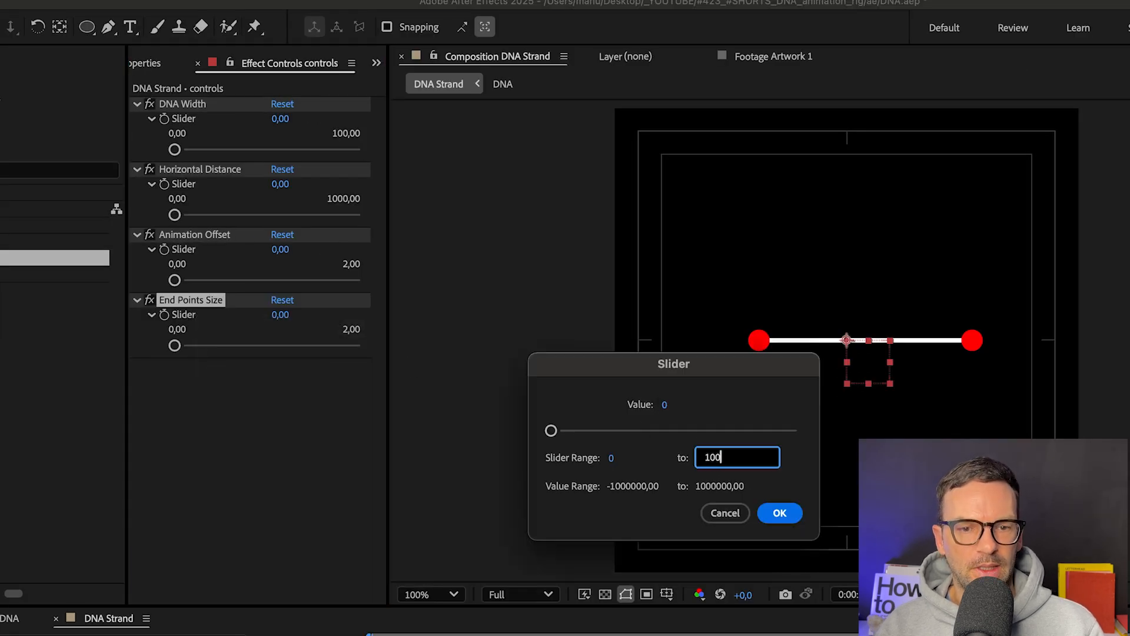
pyautogui.click(779, 513)
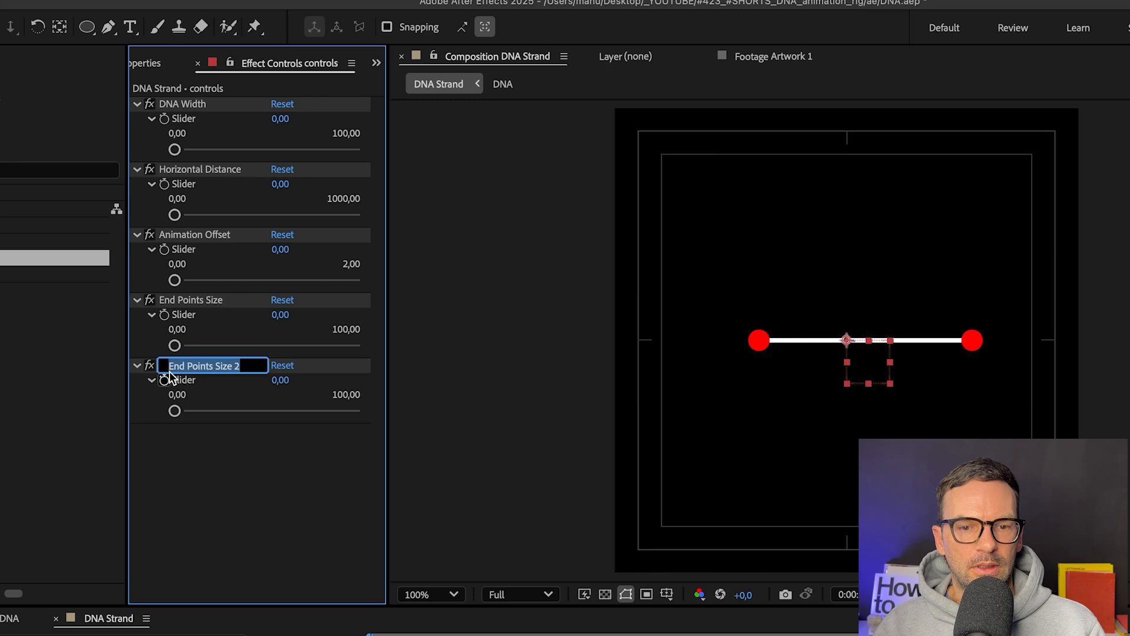
pyautogui.write('Line Width')
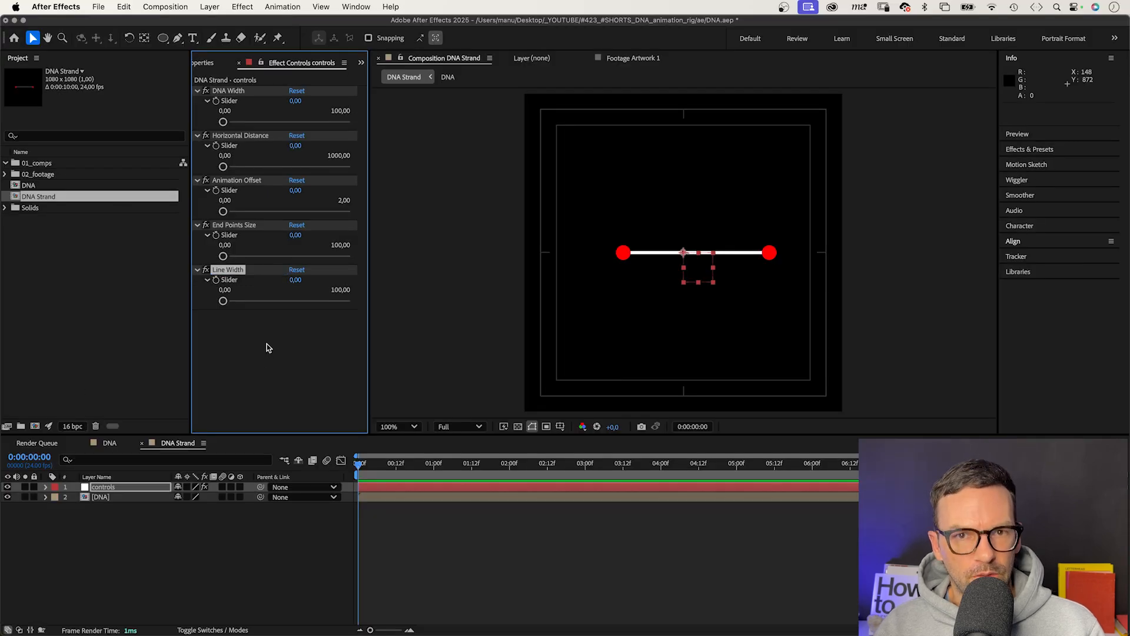
# Step: Apply a Color Control to the controls layer for DNA Color
pyautogui.click(242, 6)
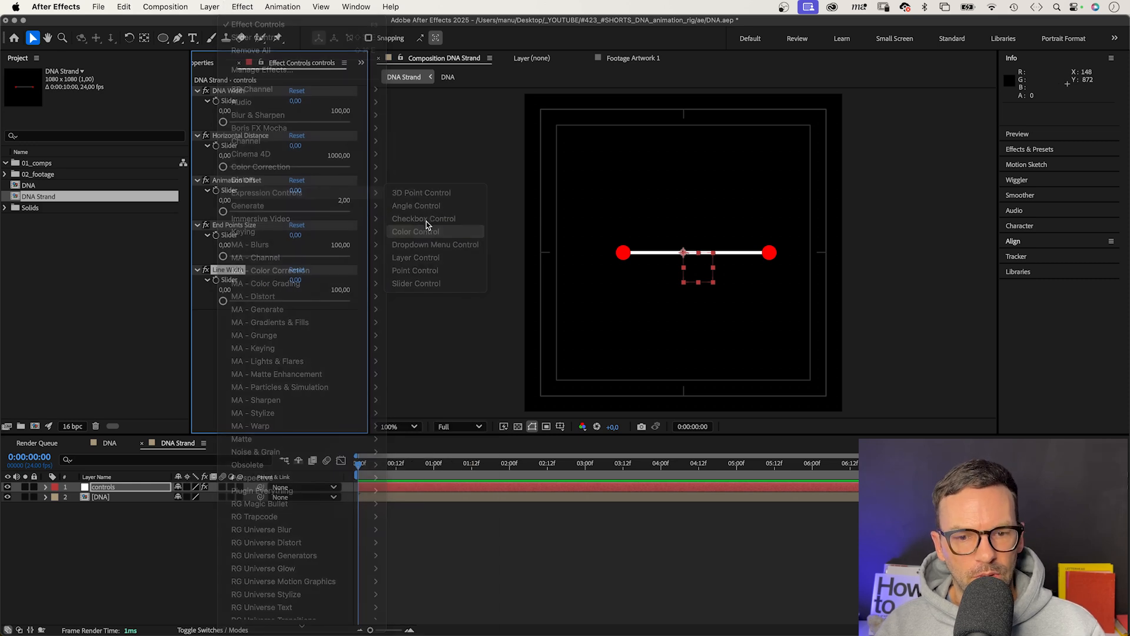
pyautogui.click(415, 231)
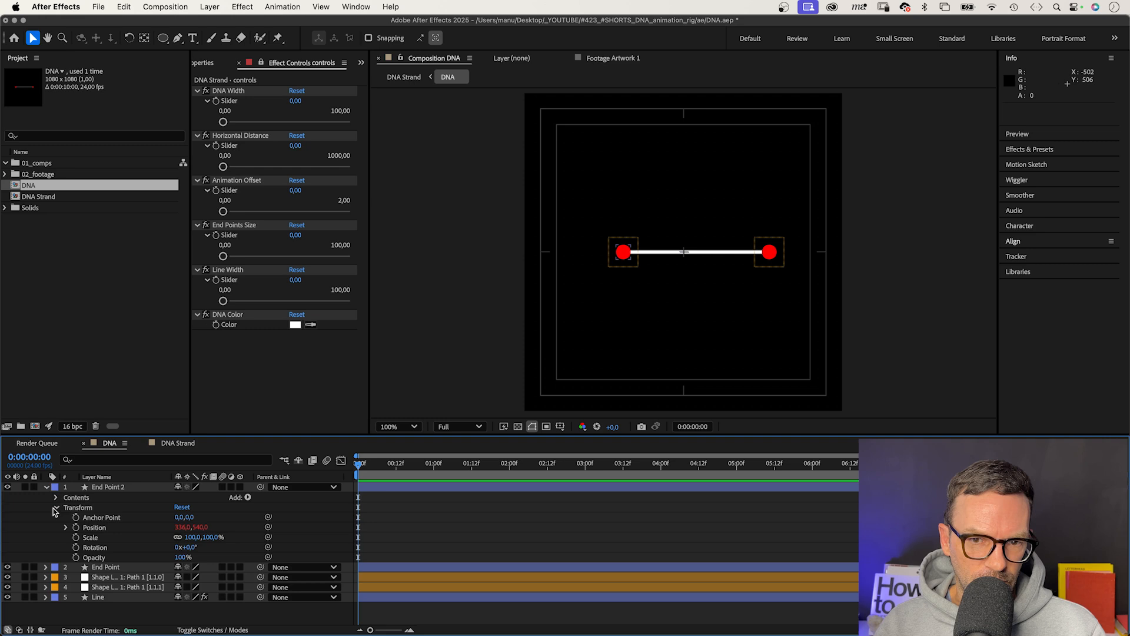
# Step: Link both End Point fill colours to the DNA Color control, turning them white
pyautogui.click(56, 497)
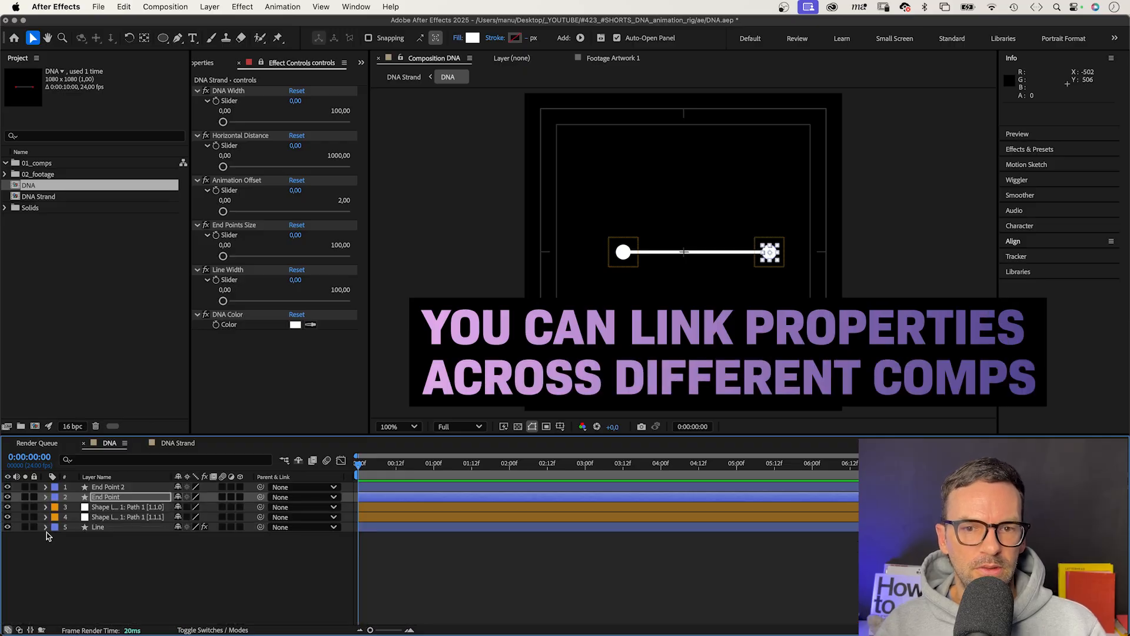
pyautogui.click(45, 526)
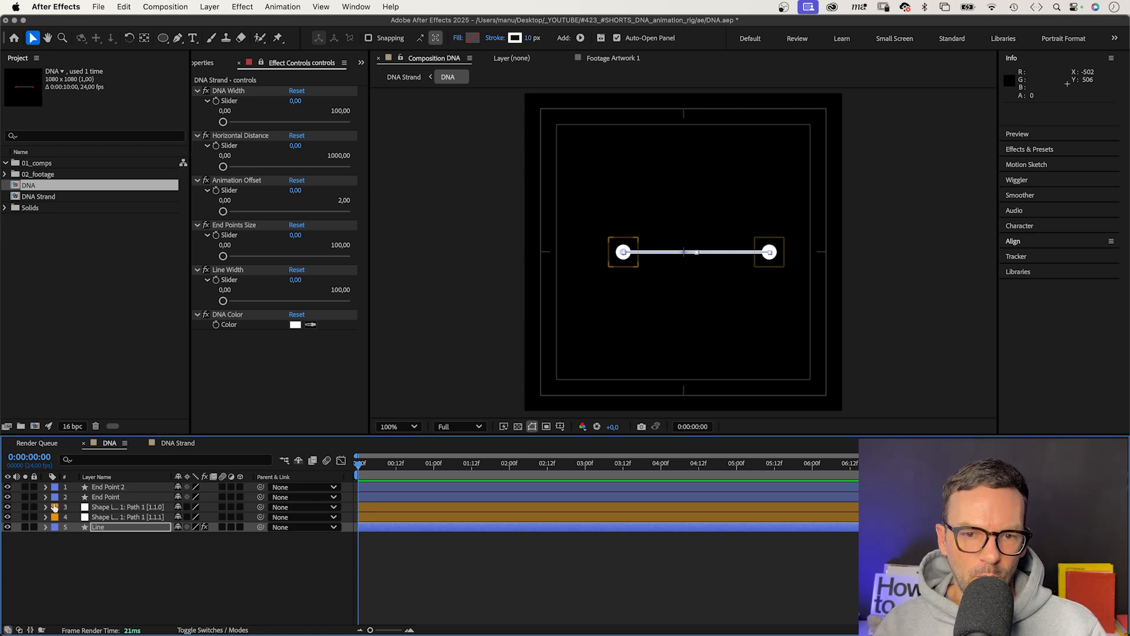
# Step: Link the Line layer's Stroke 1 width to the Line Width slider and raise it to about 25
pyautogui.click(227, 269)
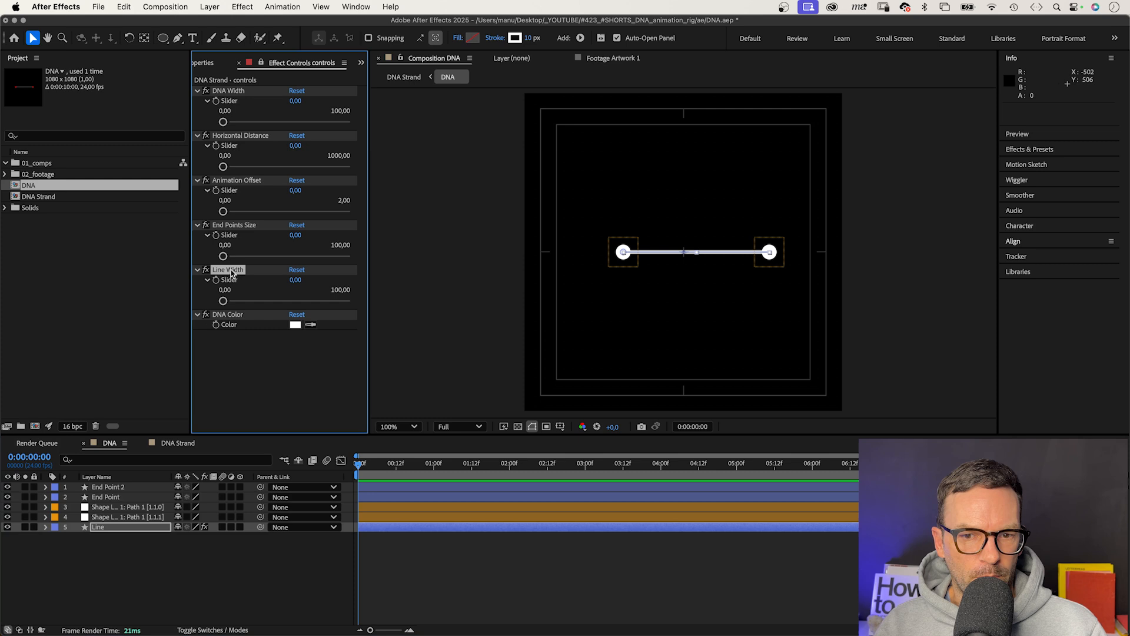
pyautogui.click(46, 527)
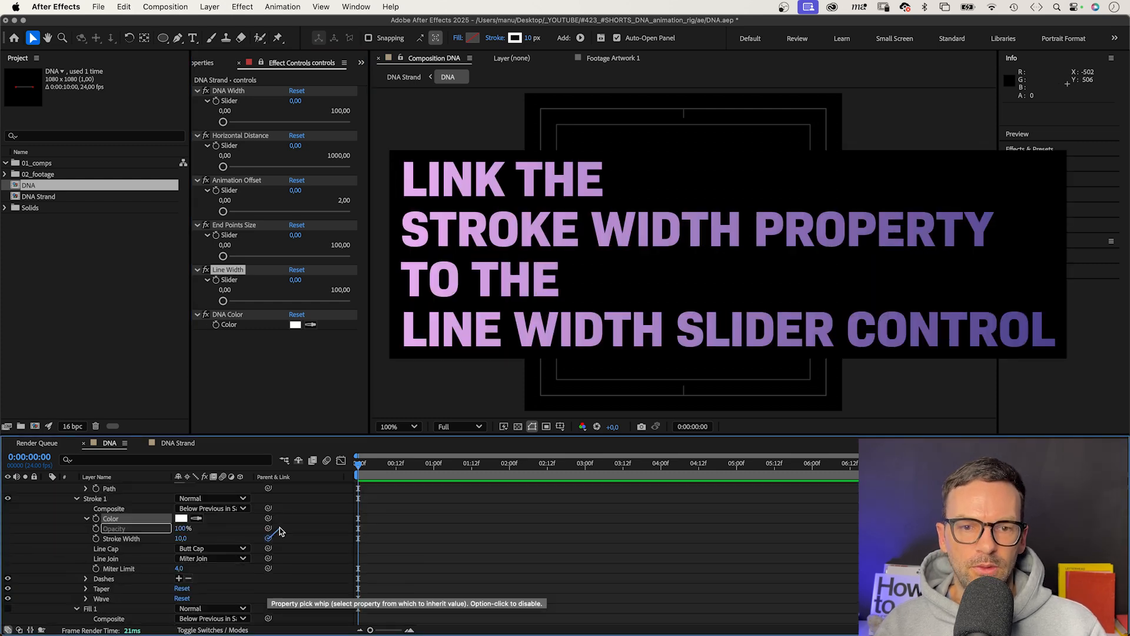
pyautogui.moveTo(269, 538); pyautogui.dragTo(224, 280)
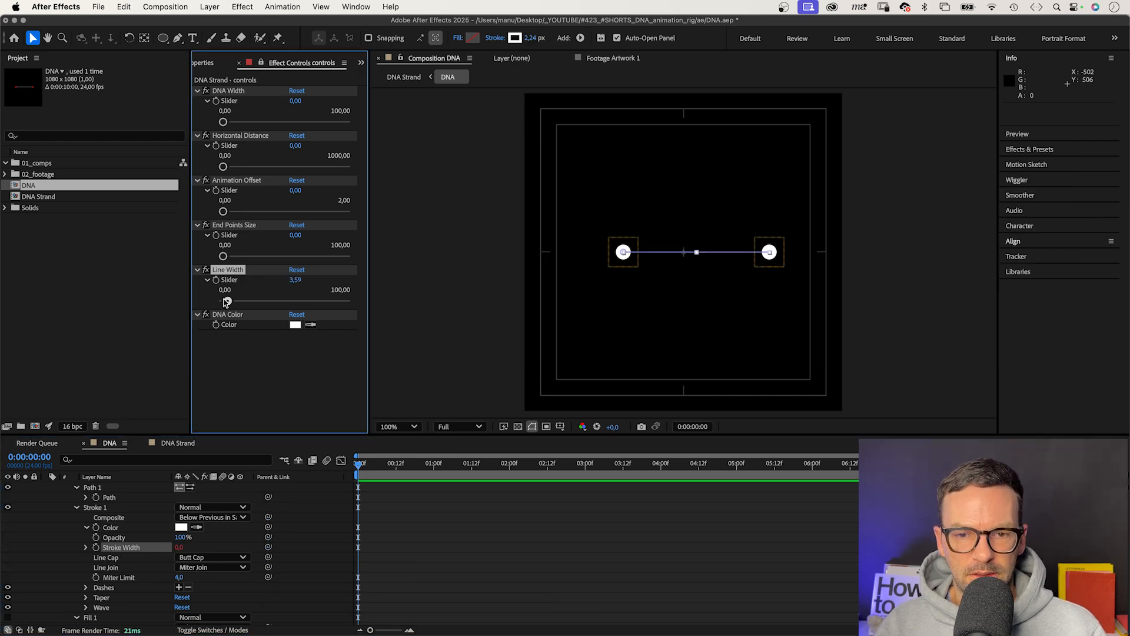
pyautogui.moveTo(225, 301); pyautogui.dragTo(256, 300)
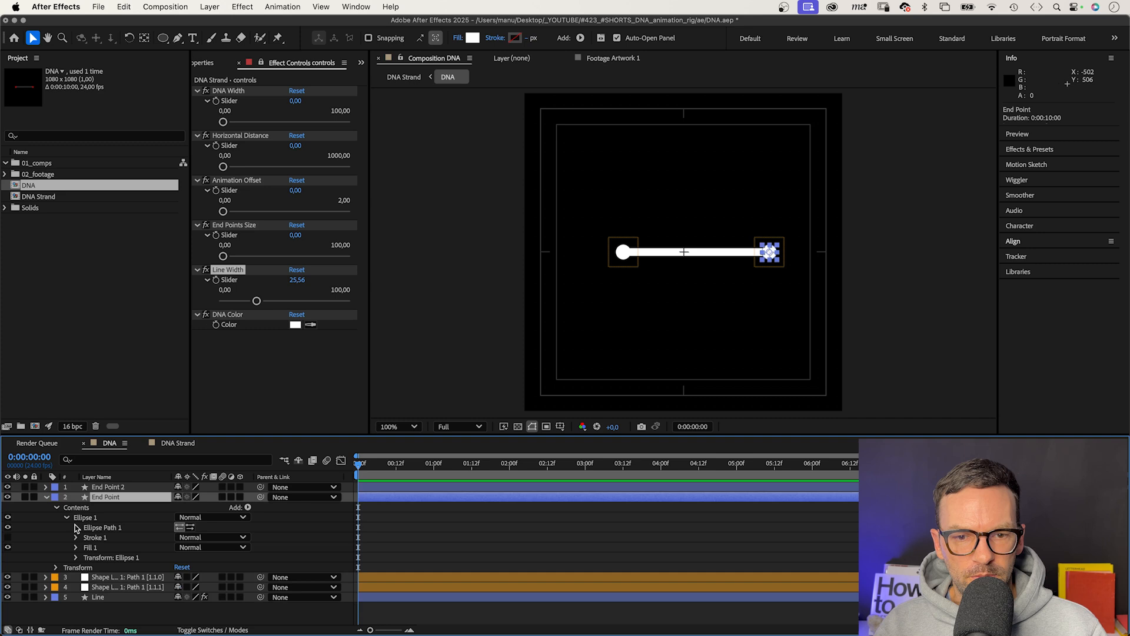
# Step: Link End Point's Ellipse Path 1 size to the End Points Size slider, set near 34.5
pyautogui.click(75, 527)
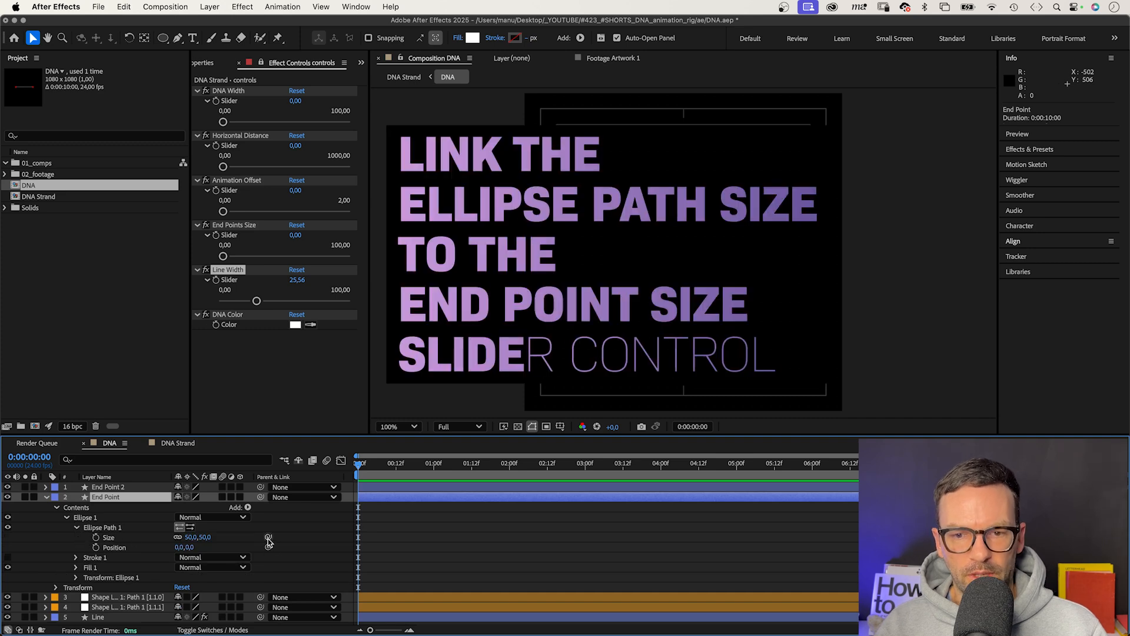
pyautogui.moveTo(269, 537); pyautogui.dragTo(231, 236)
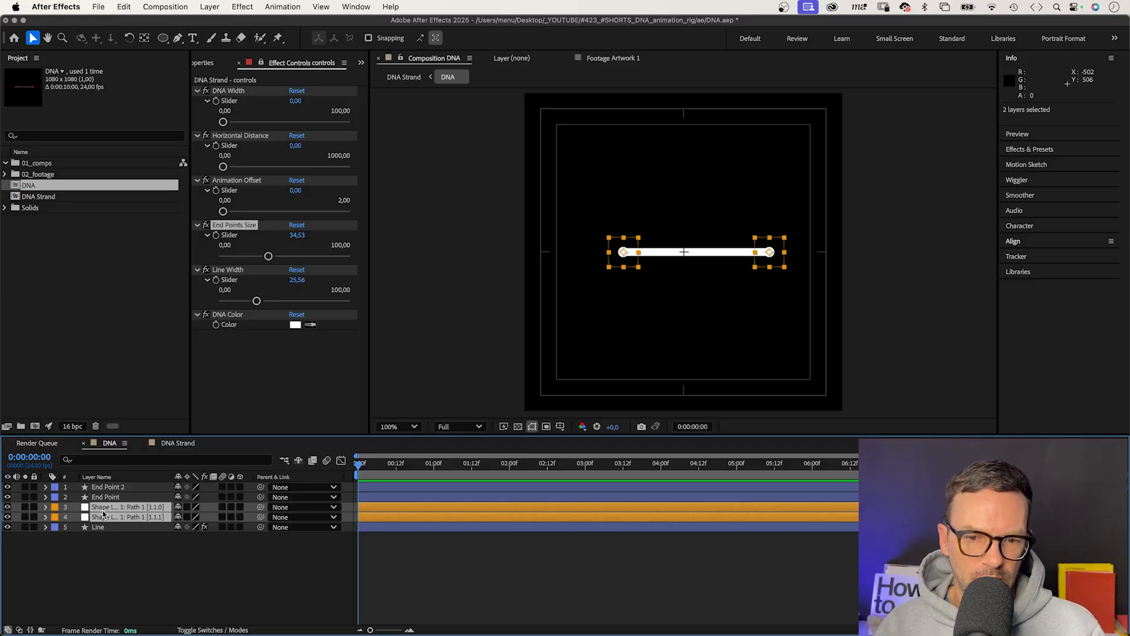
# Step: Separate both endpoint positions into X and Y, linking X Position to DNA Width
pyautogui.rightClick(87, 517)
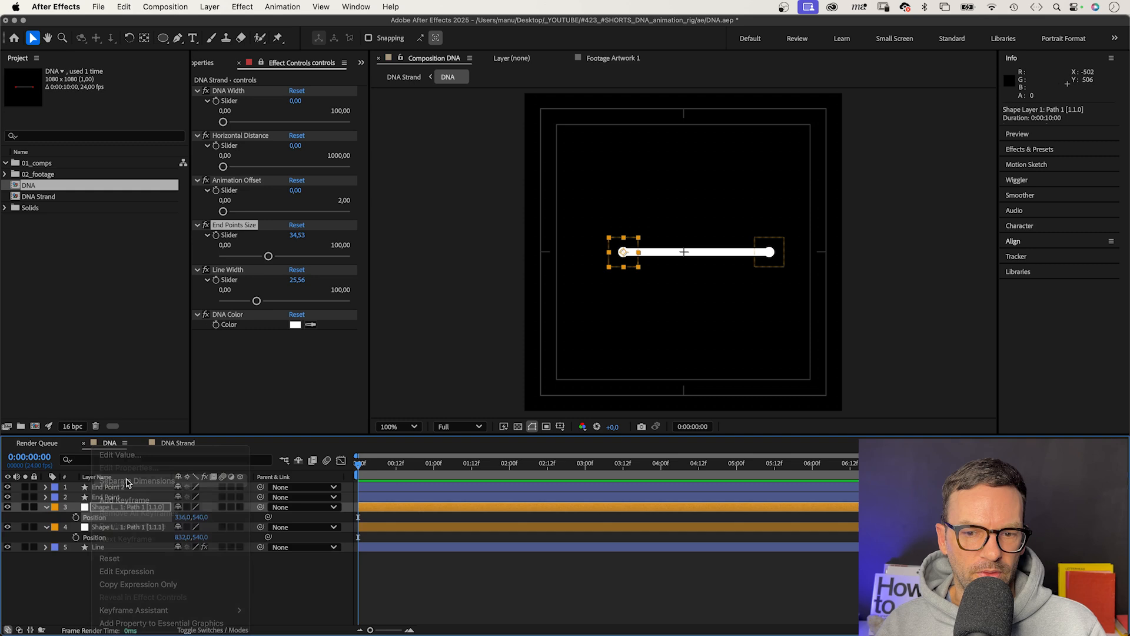
pyautogui.click(139, 481)
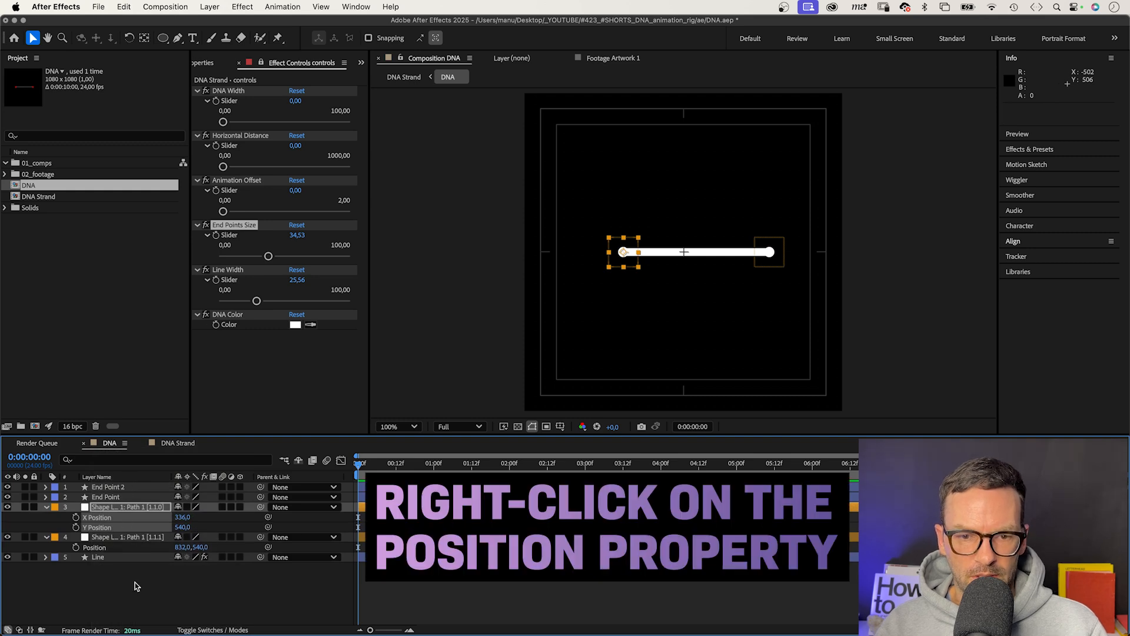
pyautogui.rightClick(93, 547)
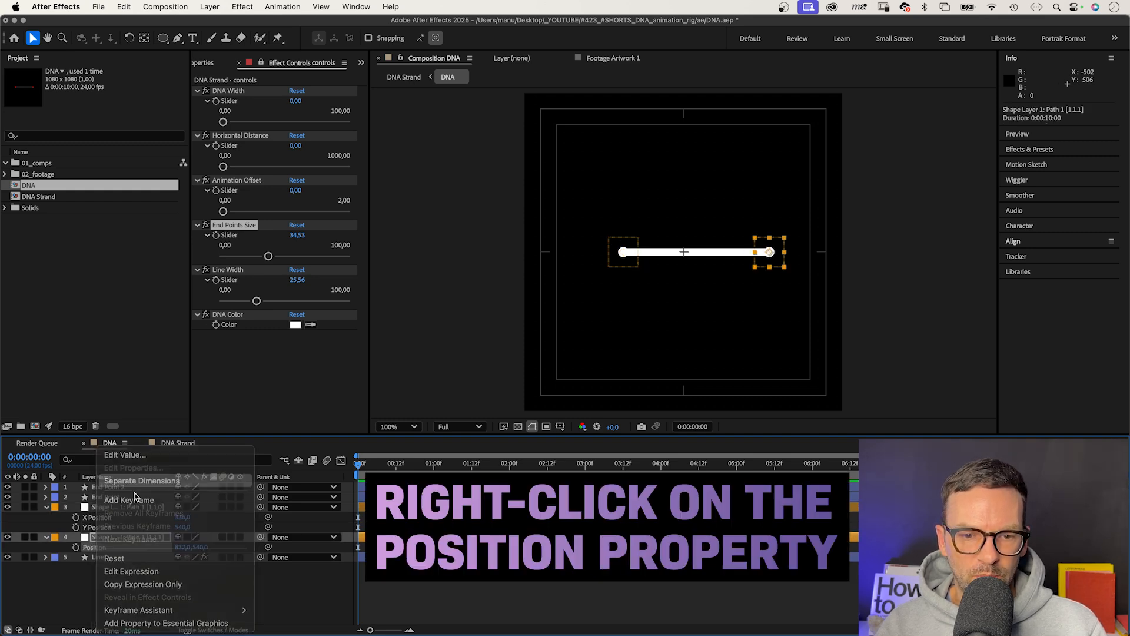
pyautogui.click(141, 481)
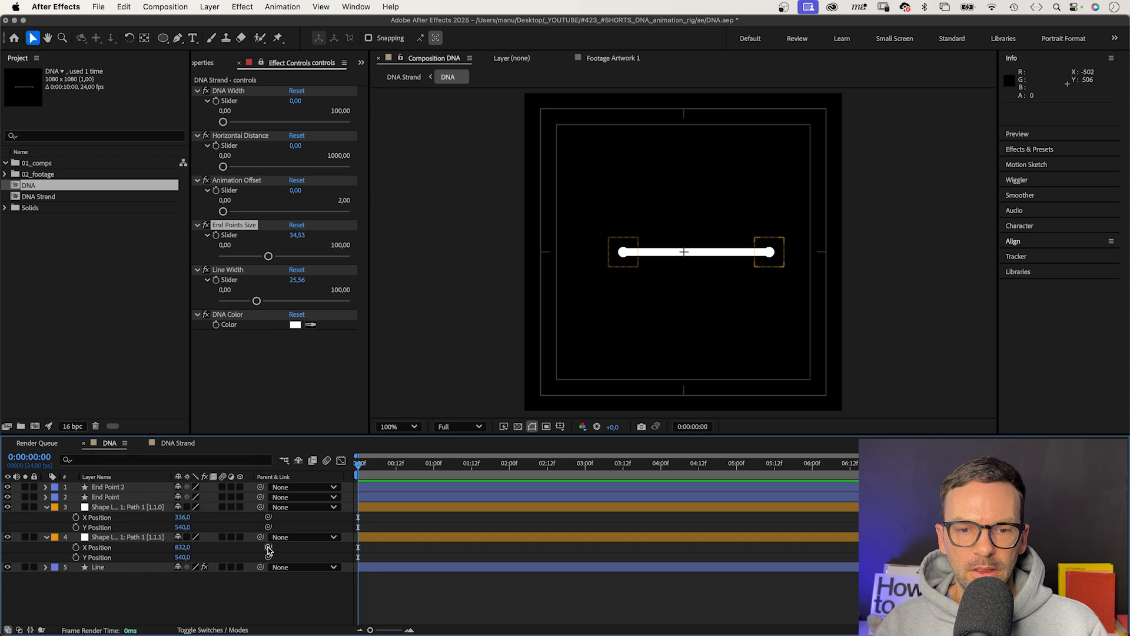
pyautogui.moveTo(269, 548); pyautogui.dragTo(253, 145)
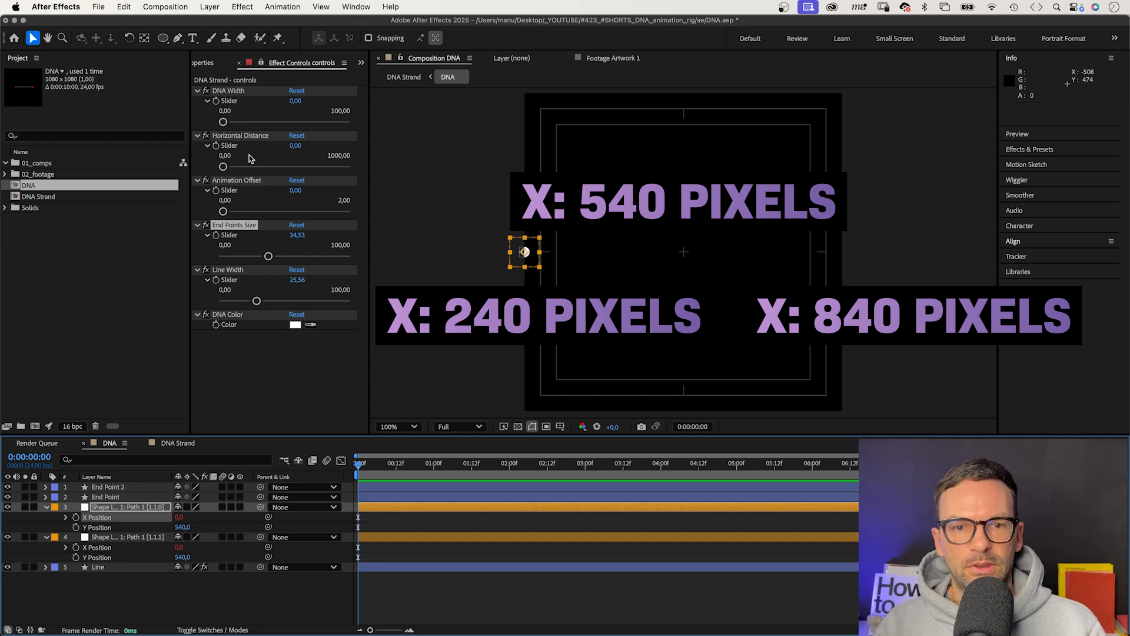
# Step: Set the DNA Width slider range to 240–840 and drag it to about 428
pyautogui.rightClick(224, 101)
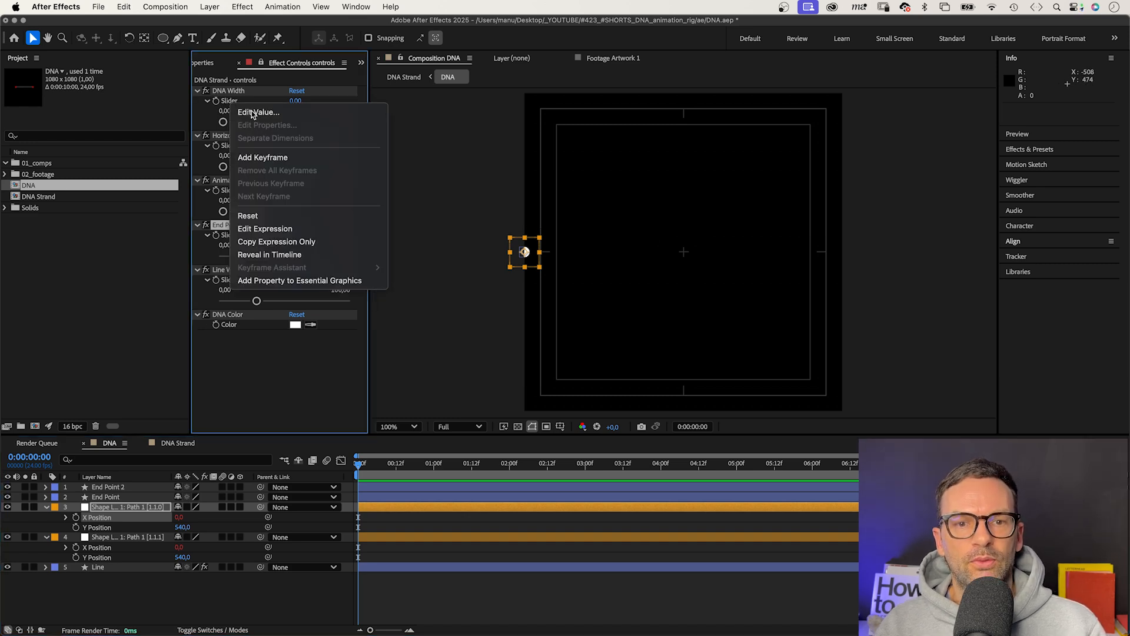
pyautogui.click(257, 112)
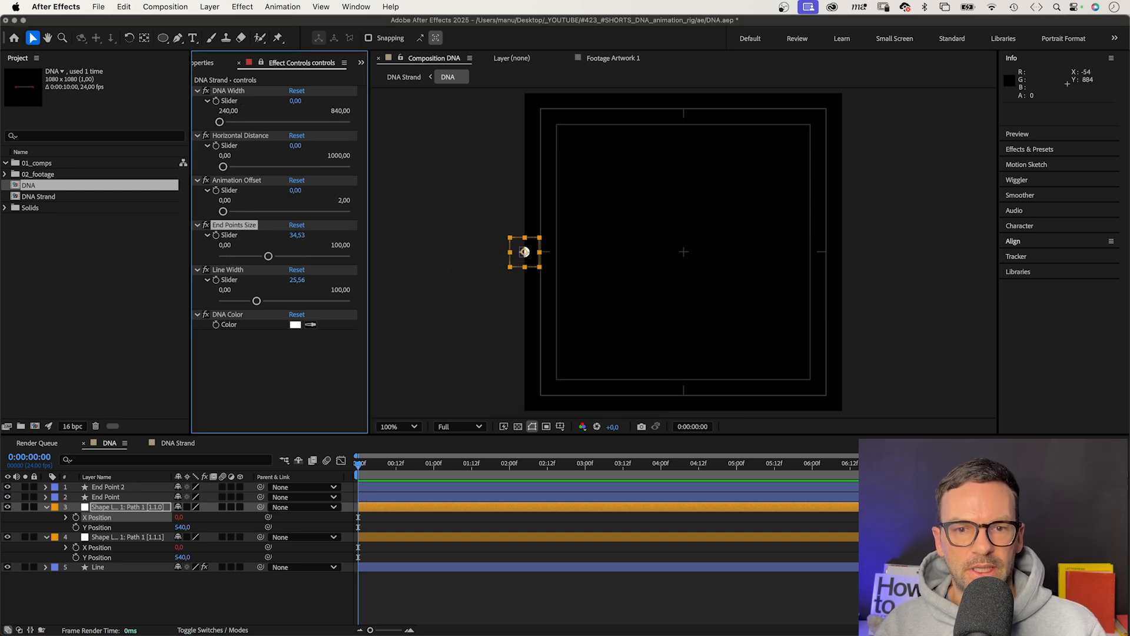
pyautogui.moveTo(220, 121); pyautogui.dragTo(259, 121)
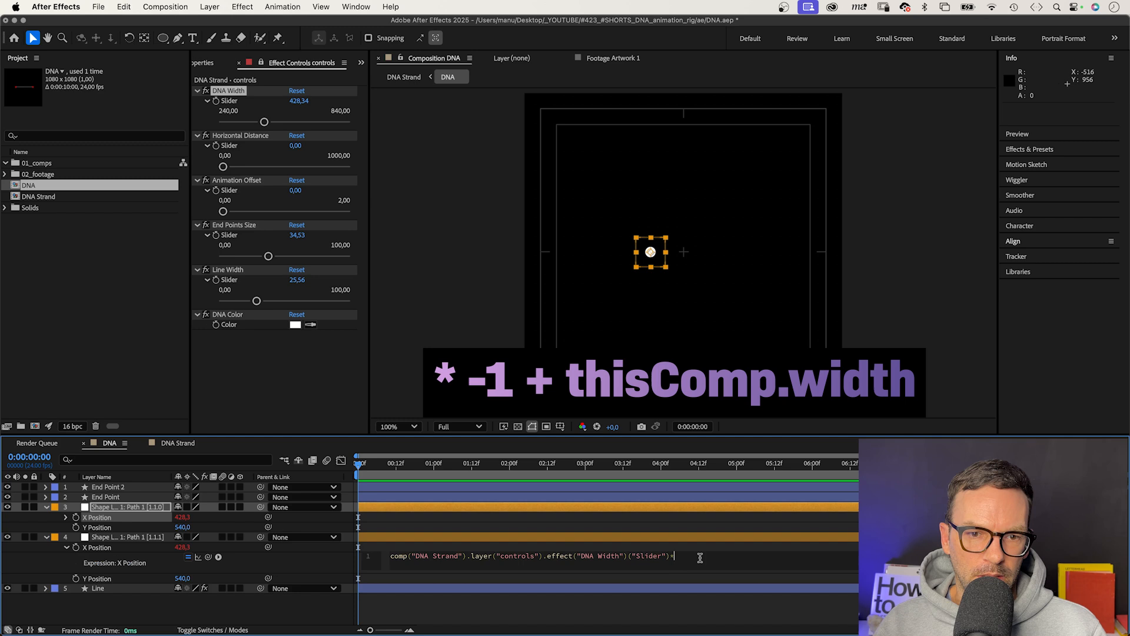
# Step: Append '* -1 + thisComp.width' to the second endpoint's X Position expression
pyautogui.write('* -1 +')
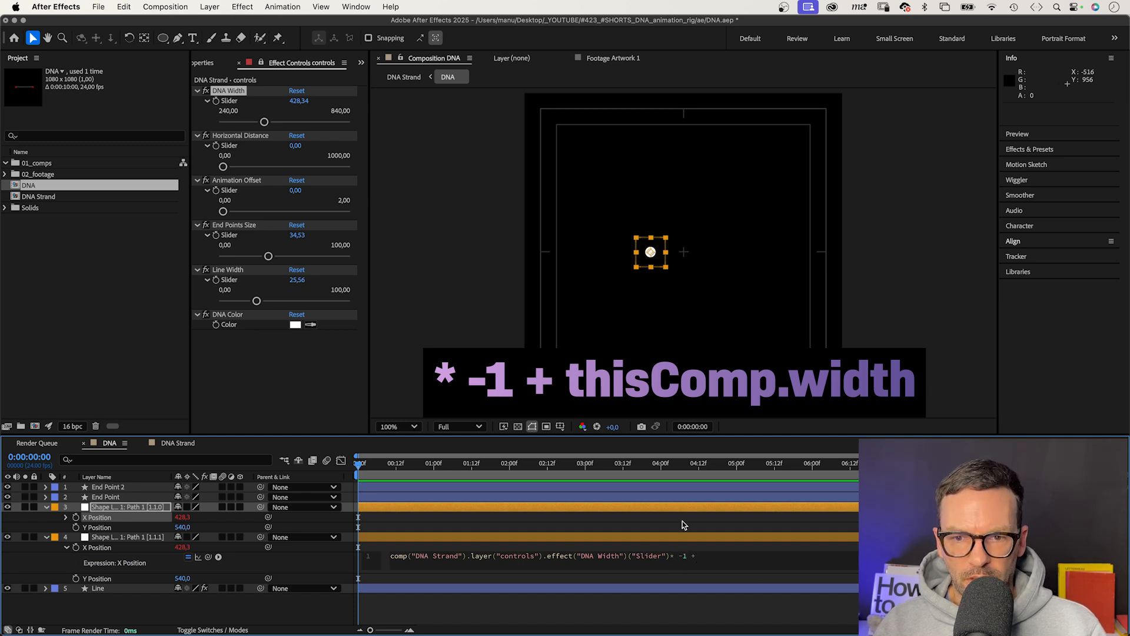
pyautogui.write('thisCom')
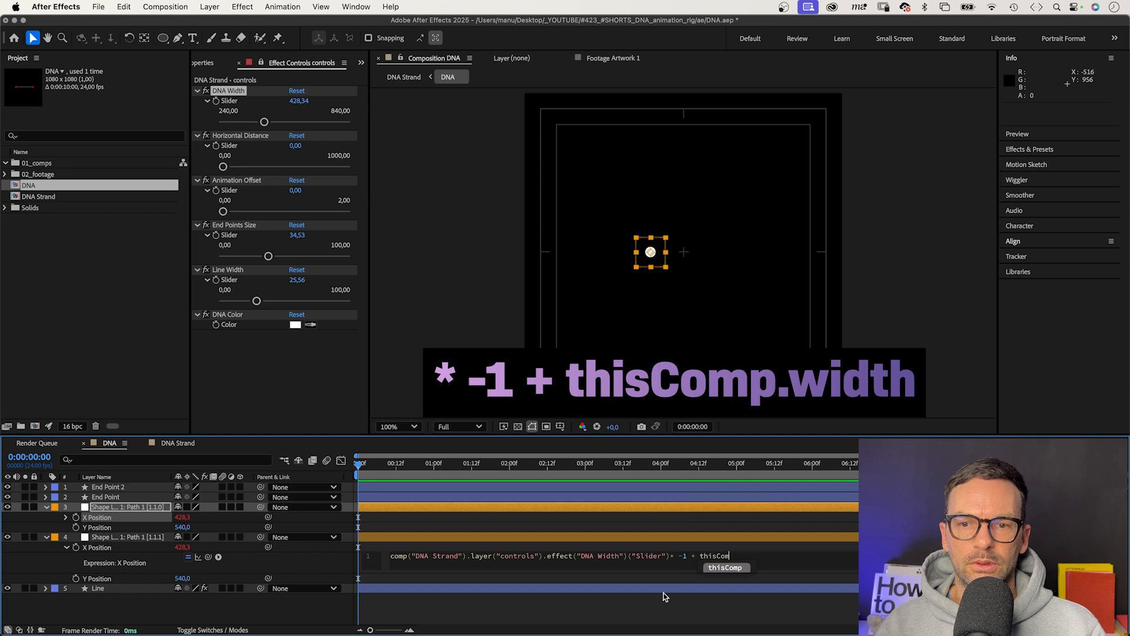
pyautogui.write('.width')
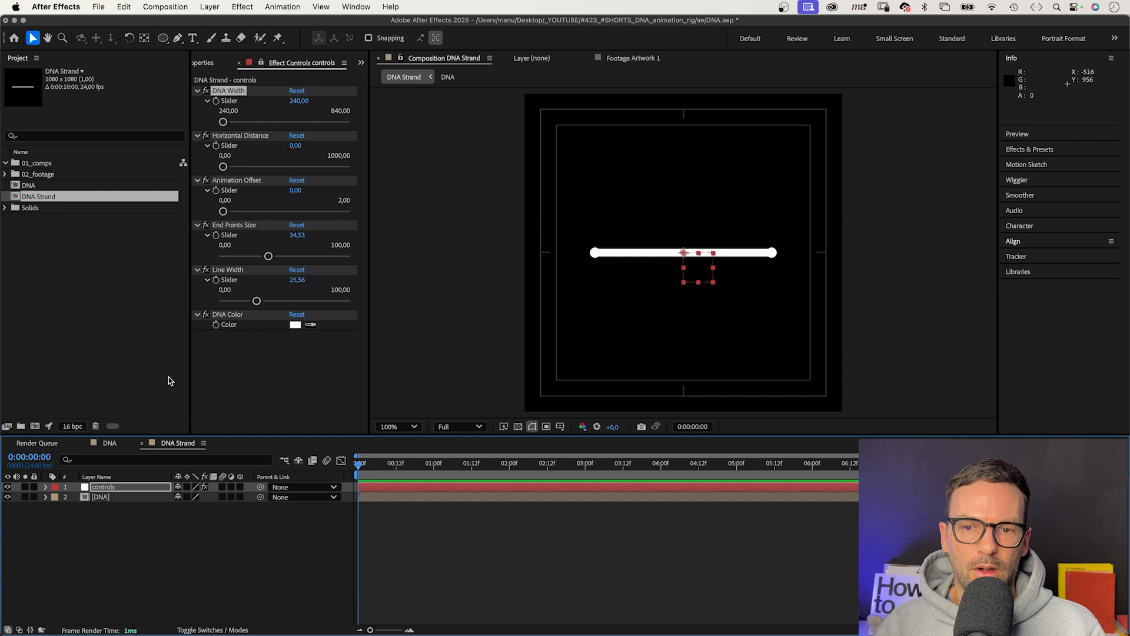
pyautogui.moveTo(205, 119)
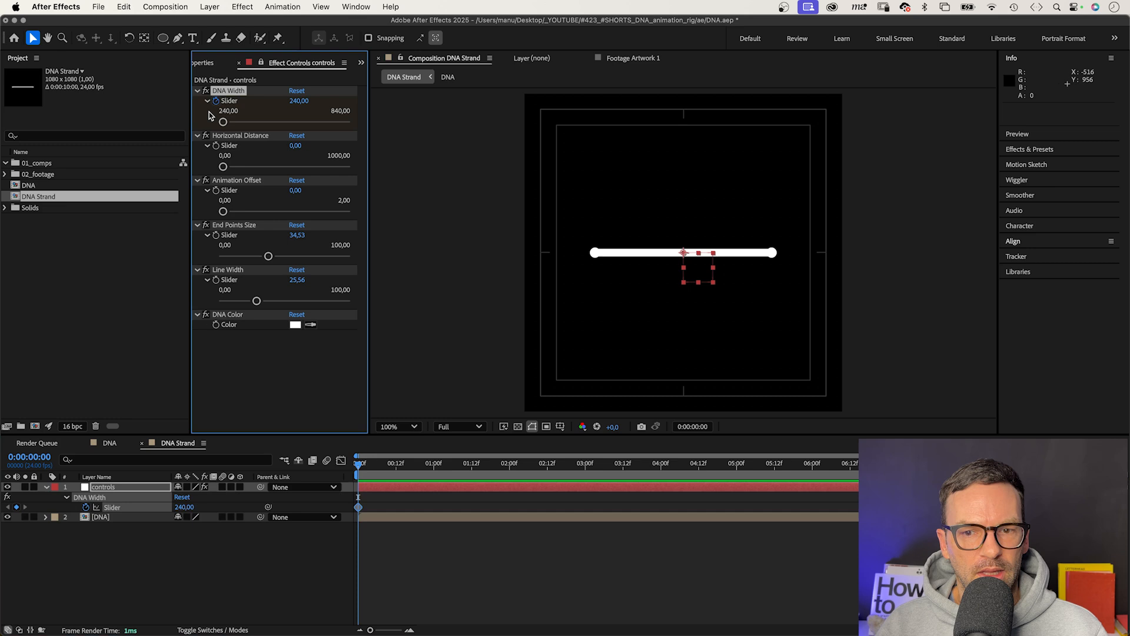
# Step: Keyframe DNA Width at 240, 840 at one second, back to 240, and add loopOut()
pyautogui.click(433, 462)
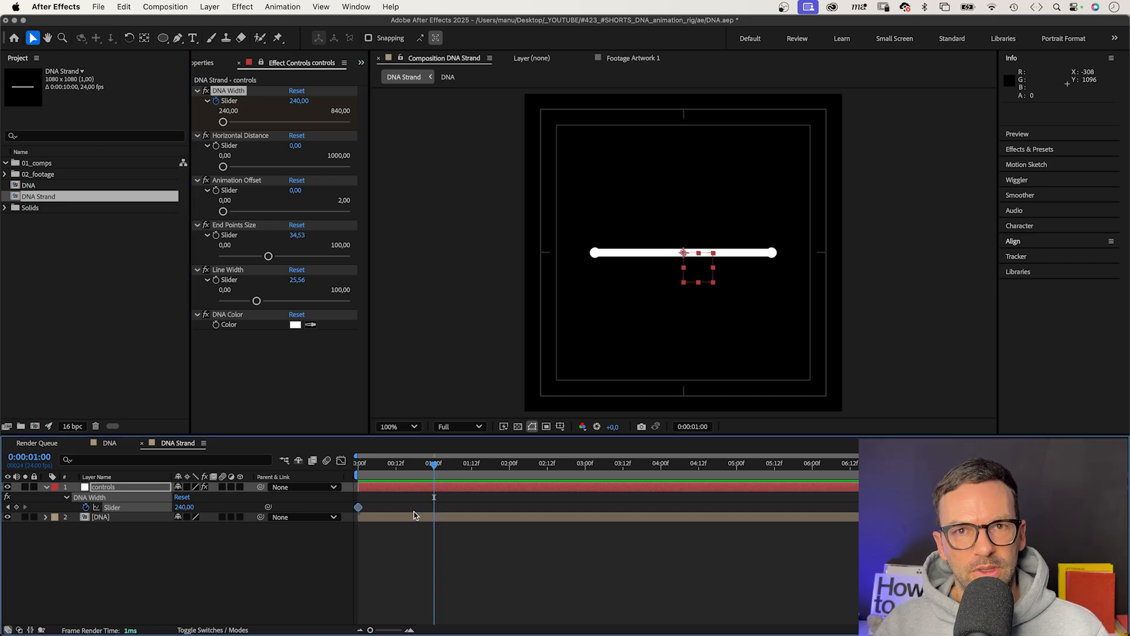
pyautogui.moveTo(223, 121); pyautogui.dragTo(346, 122)
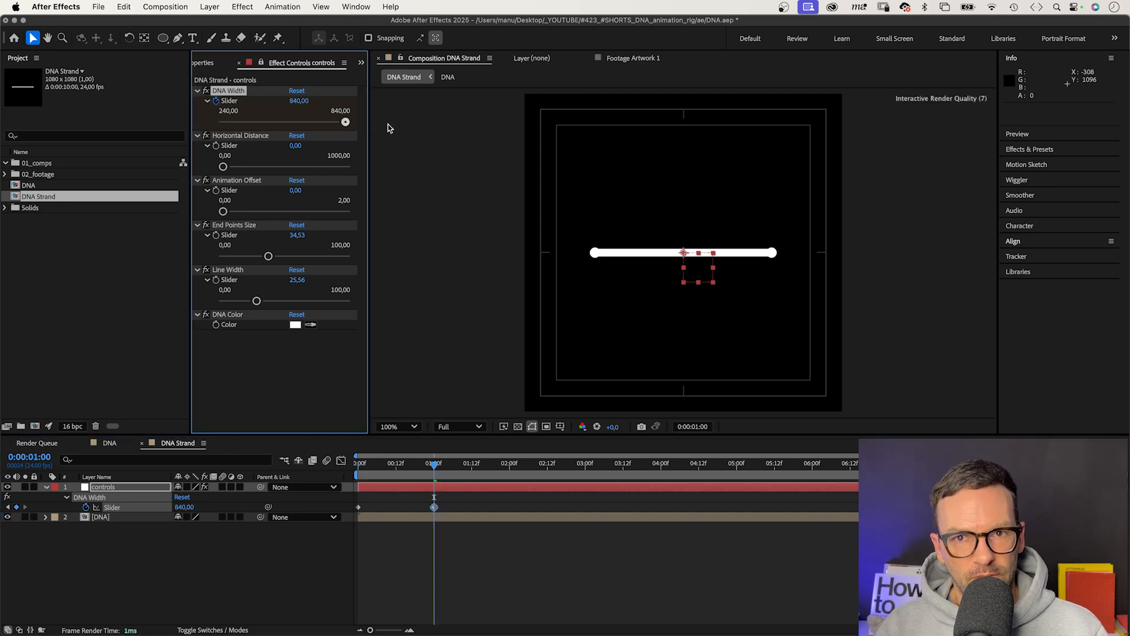
pyautogui.click(510, 463)
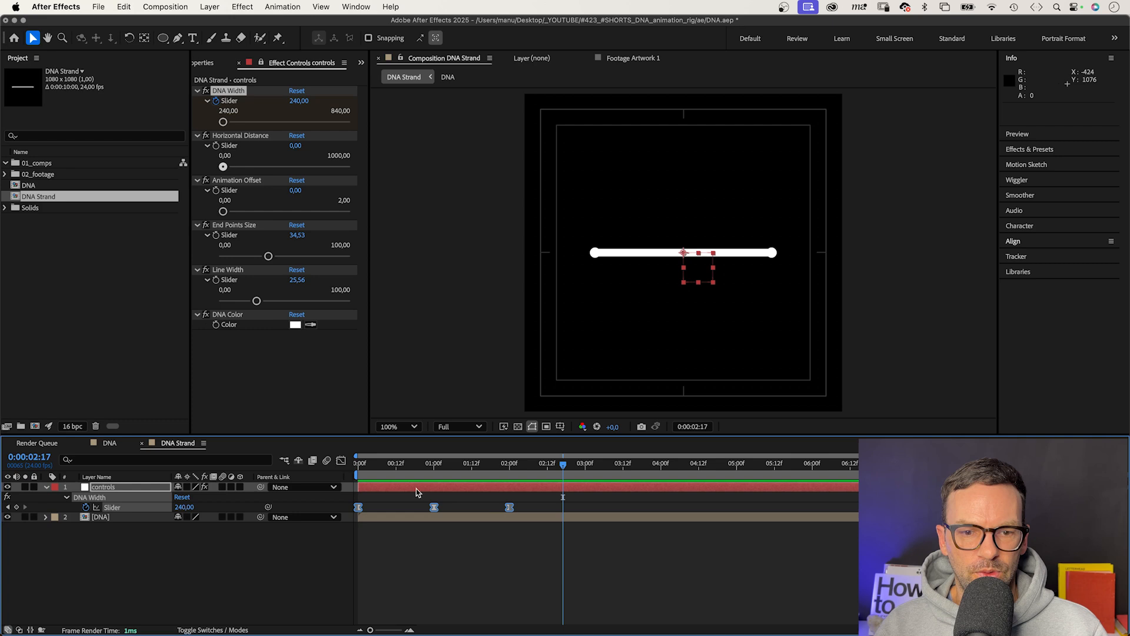
pyautogui.click(86, 507)
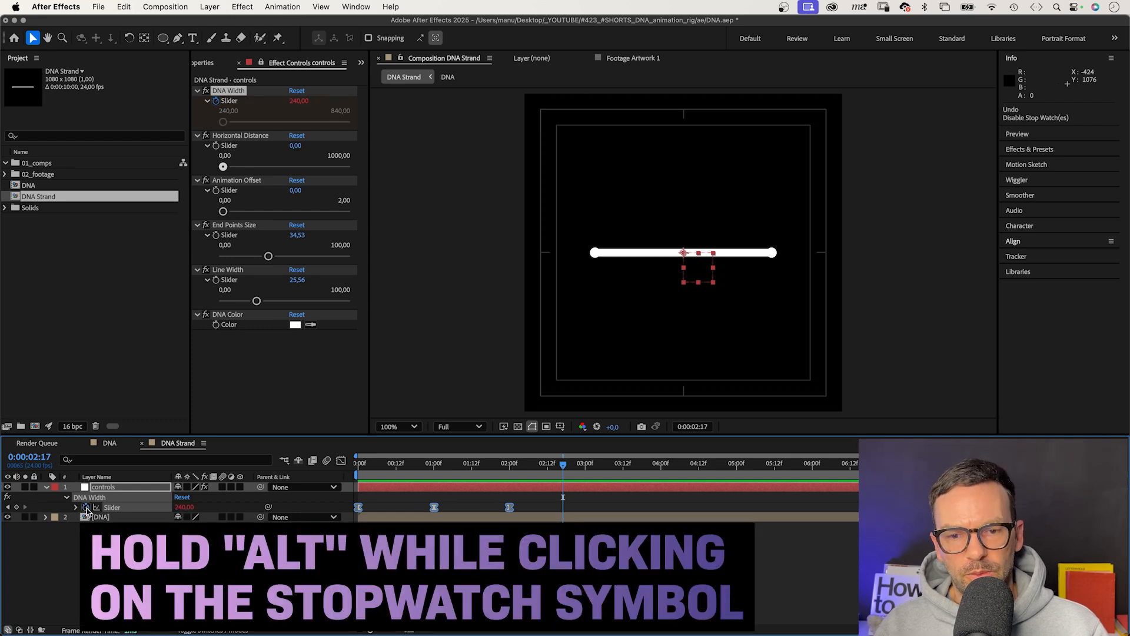
pyautogui.write('loop')
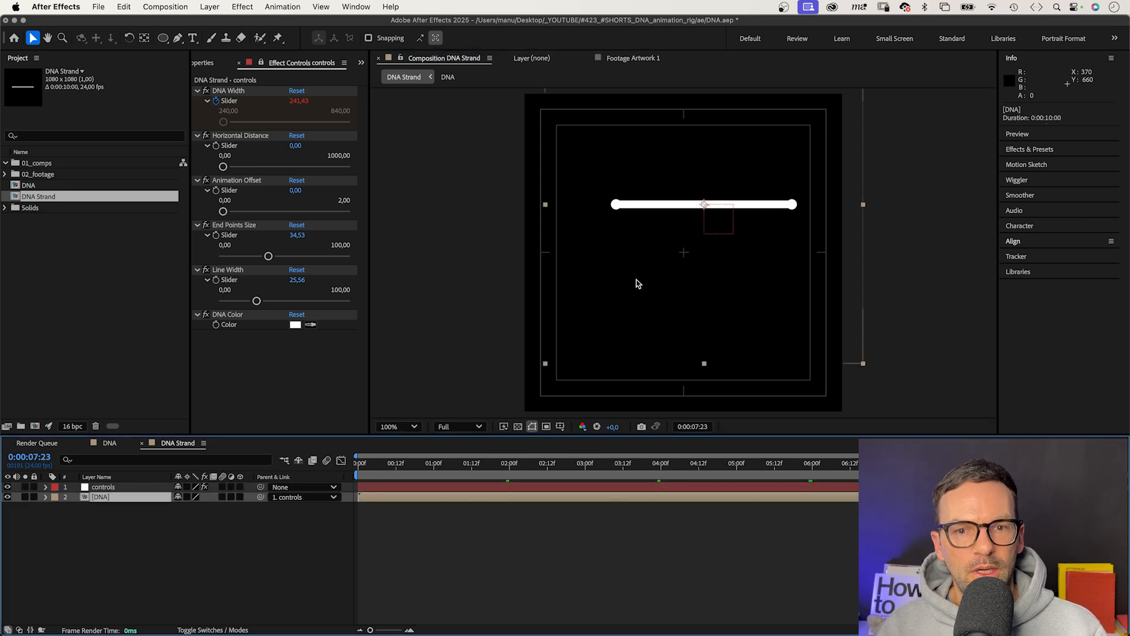
pyautogui.moveTo(642, 244)
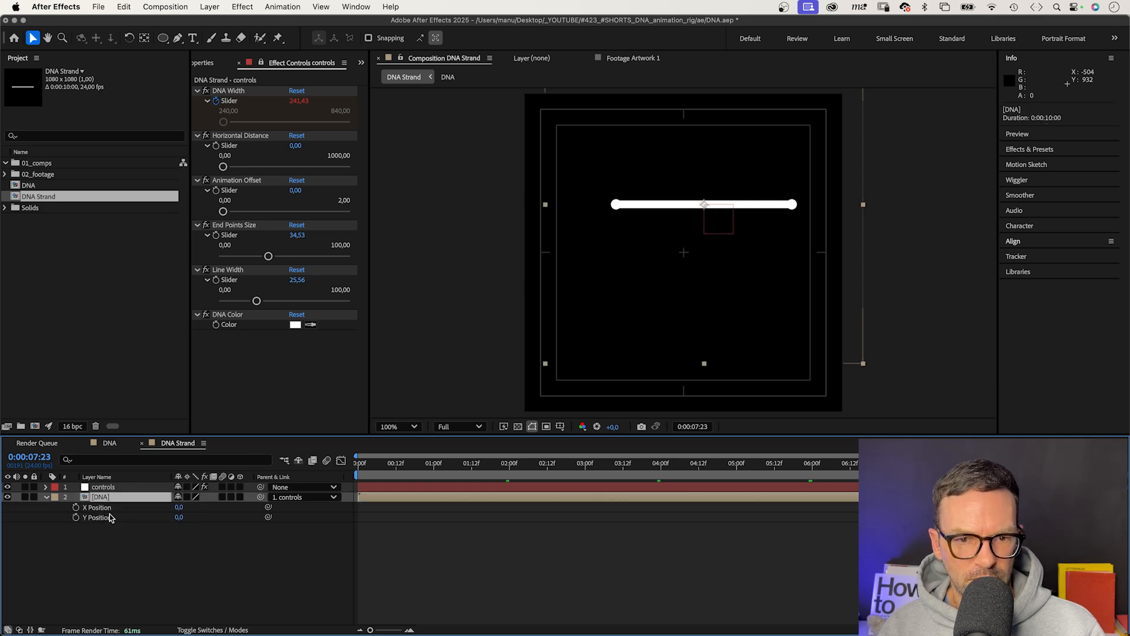
# Step: Duplicate the DNA layer and offset its Y Position from the layer below by the distance slider
pyautogui.press('cmd+d')
pyautogui.write('thisComp.layer(index+1).transform.yPosition')
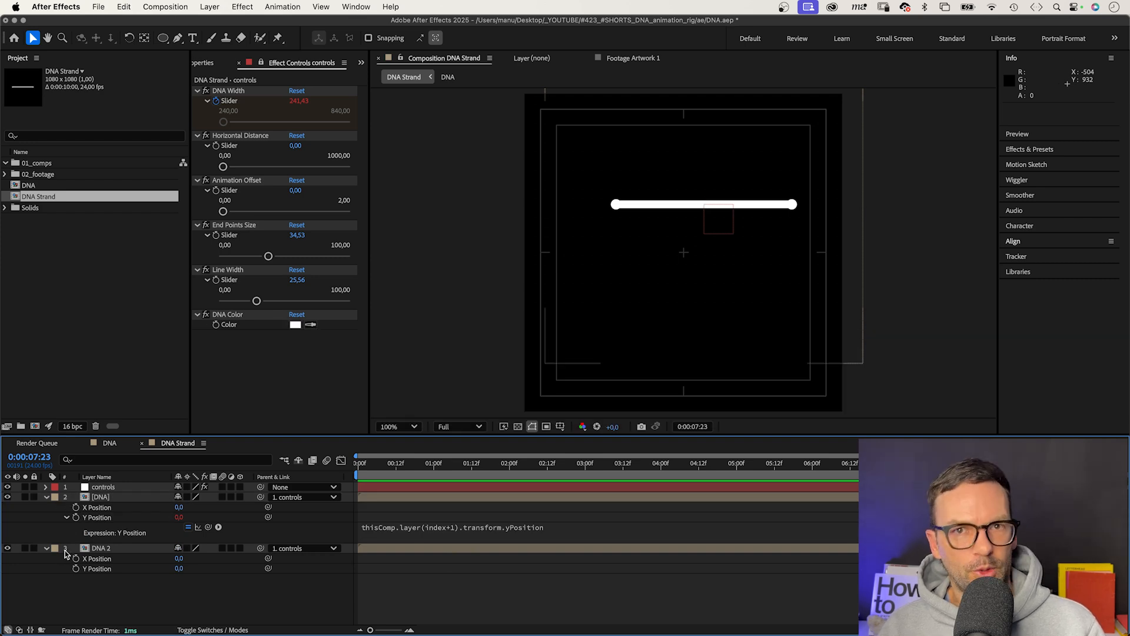
pyautogui.doubleClick(481, 527)
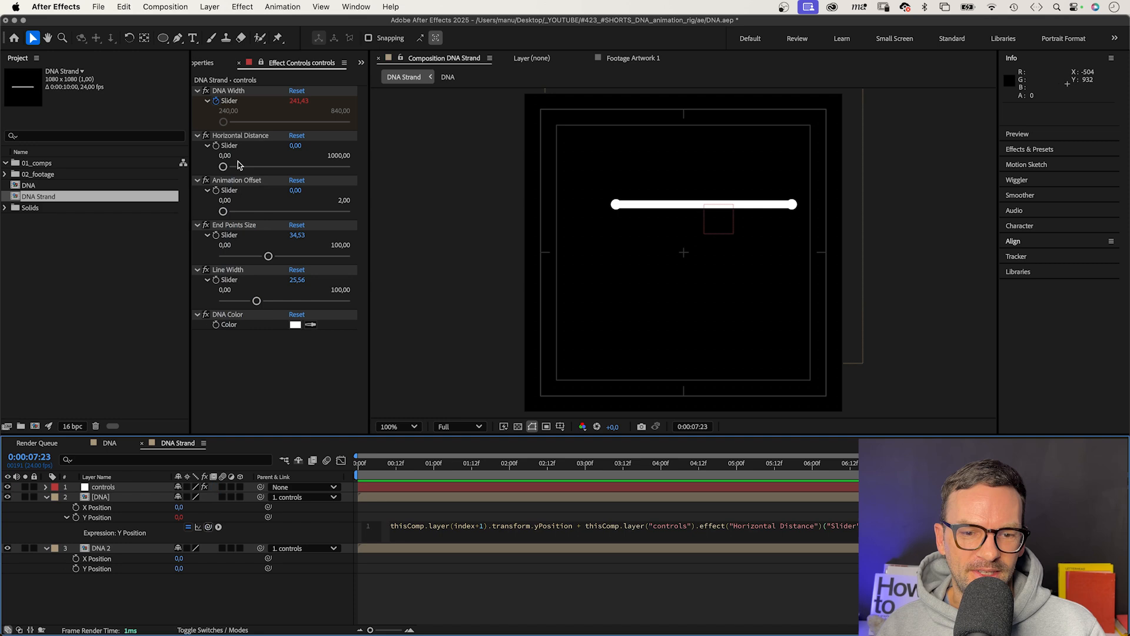
pyautogui.moveTo(224, 166); pyautogui.dragTo(241, 166)
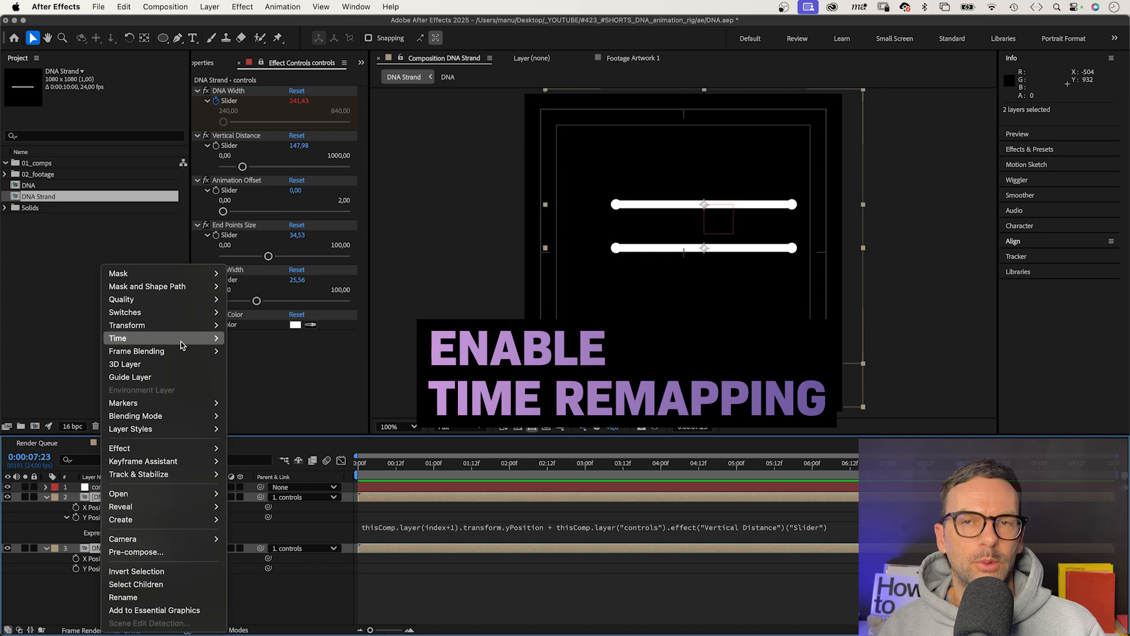
pyautogui.moveTo(118, 338)
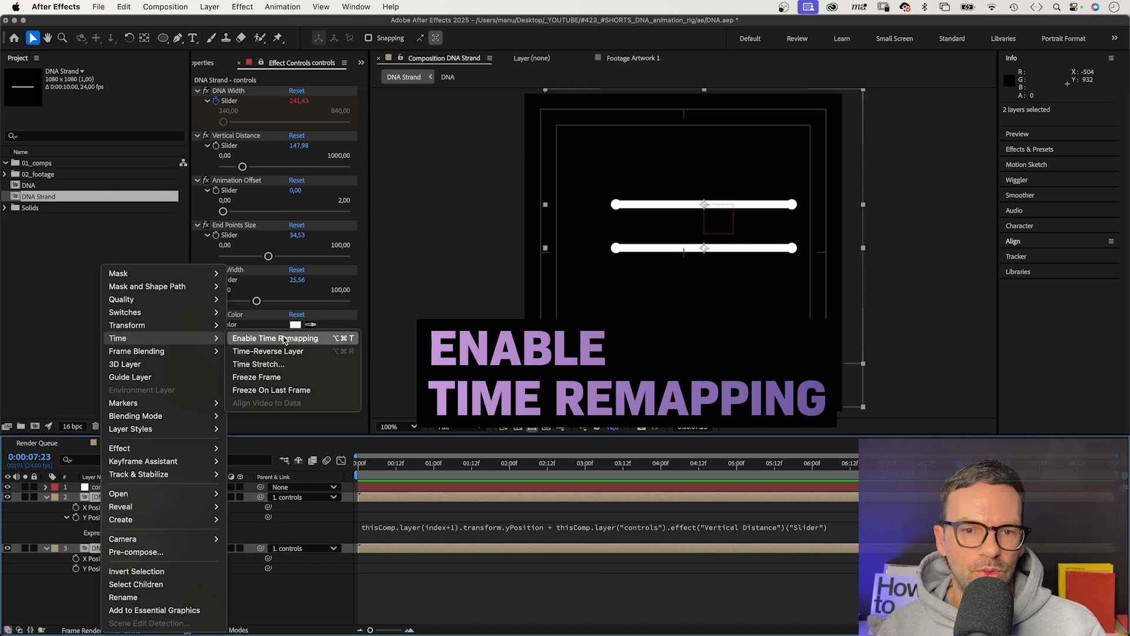
# Step: Enable Time Remapping on both selected DNA strand layers
pyautogui.click(276, 338)
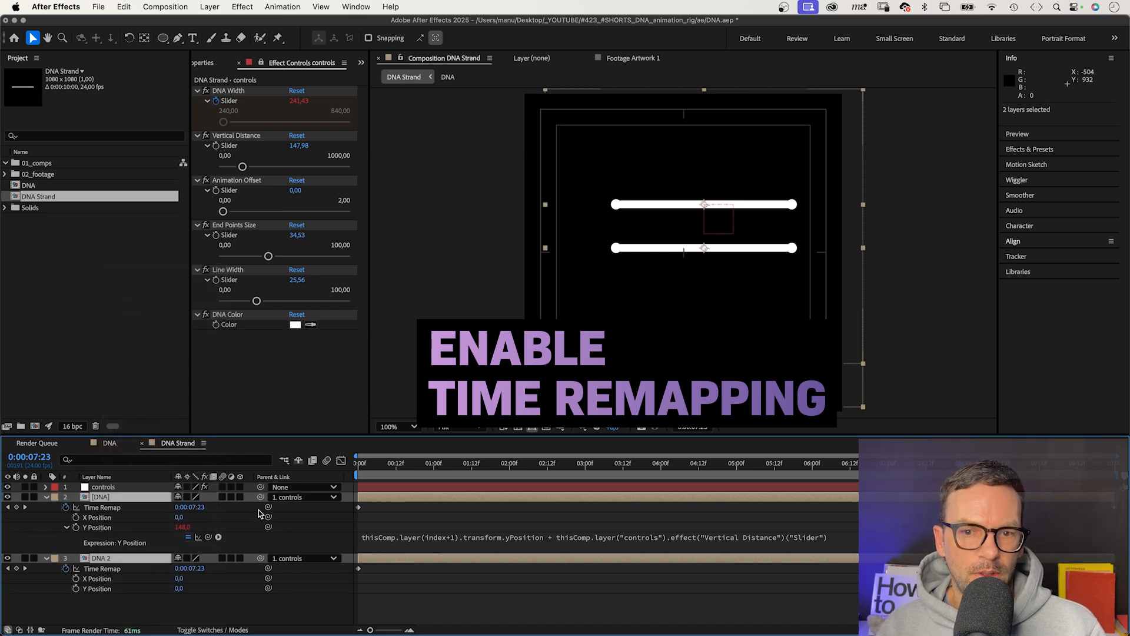